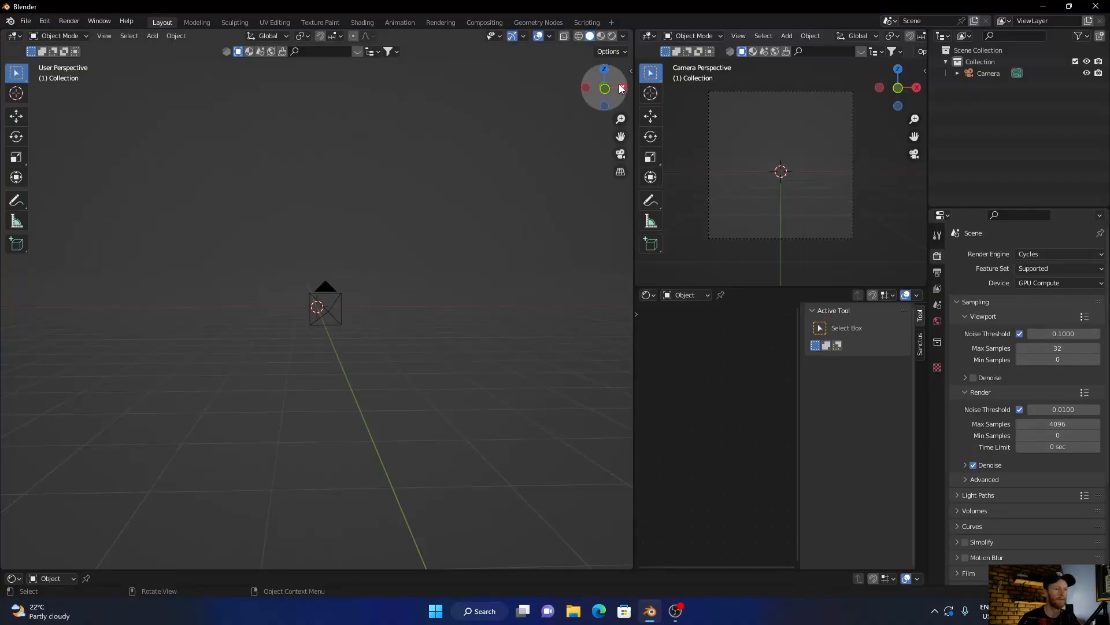
Add a Landscape terrain mesh and scale it up about 4.49 times to fill the view.
{"action": "left_click", "coordinate": [626, 503]}
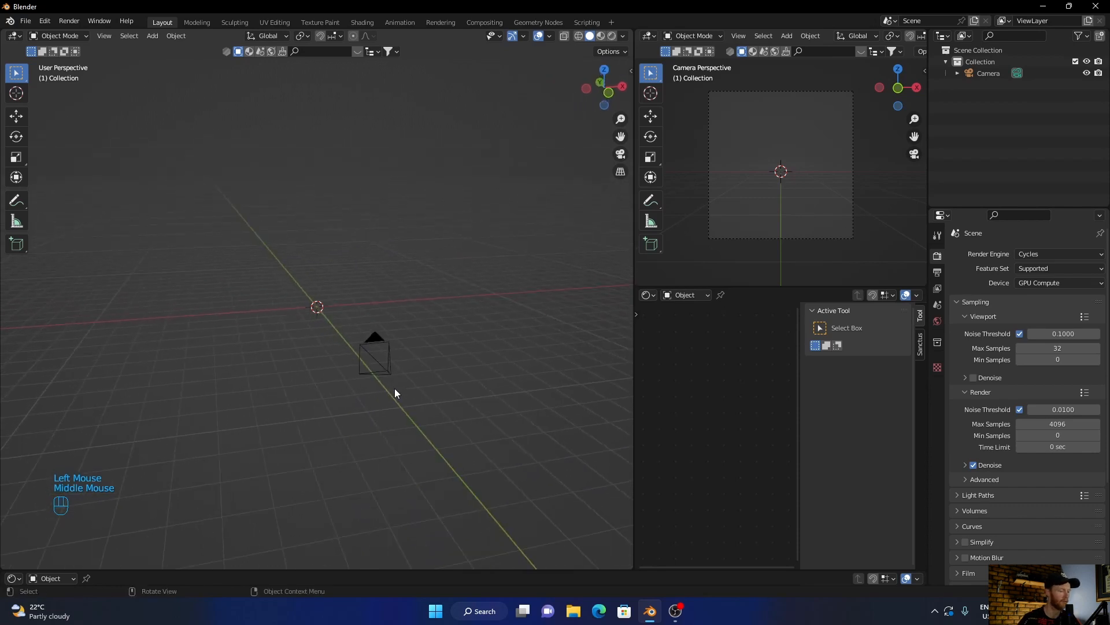
{"action": "key", "text": "shift+a"}
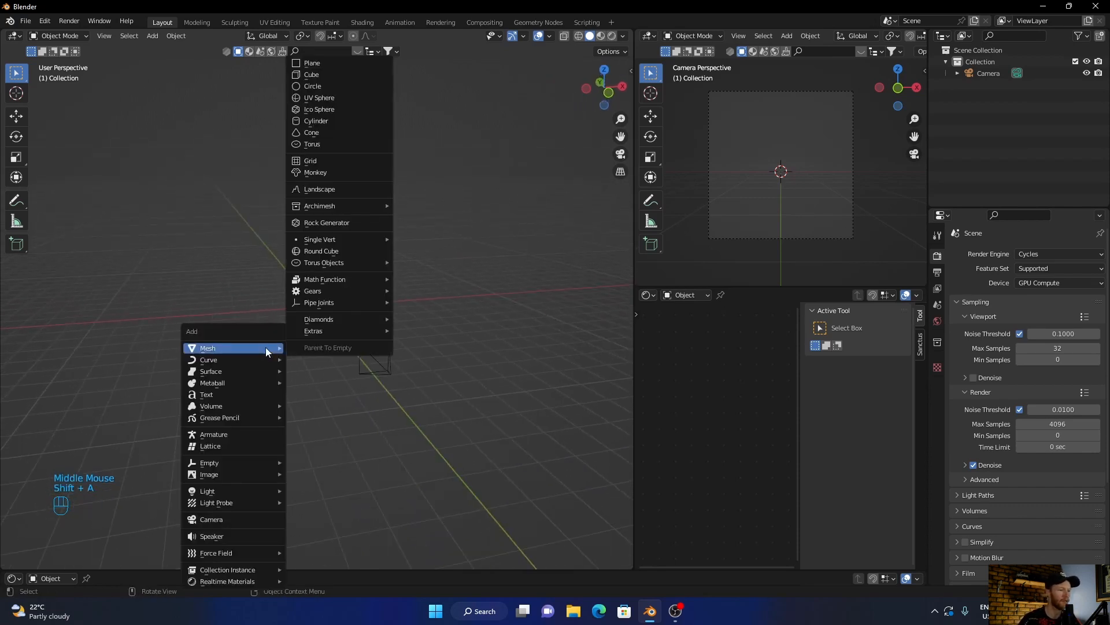
{"action": "mouse_move", "coordinate": [340, 188]}
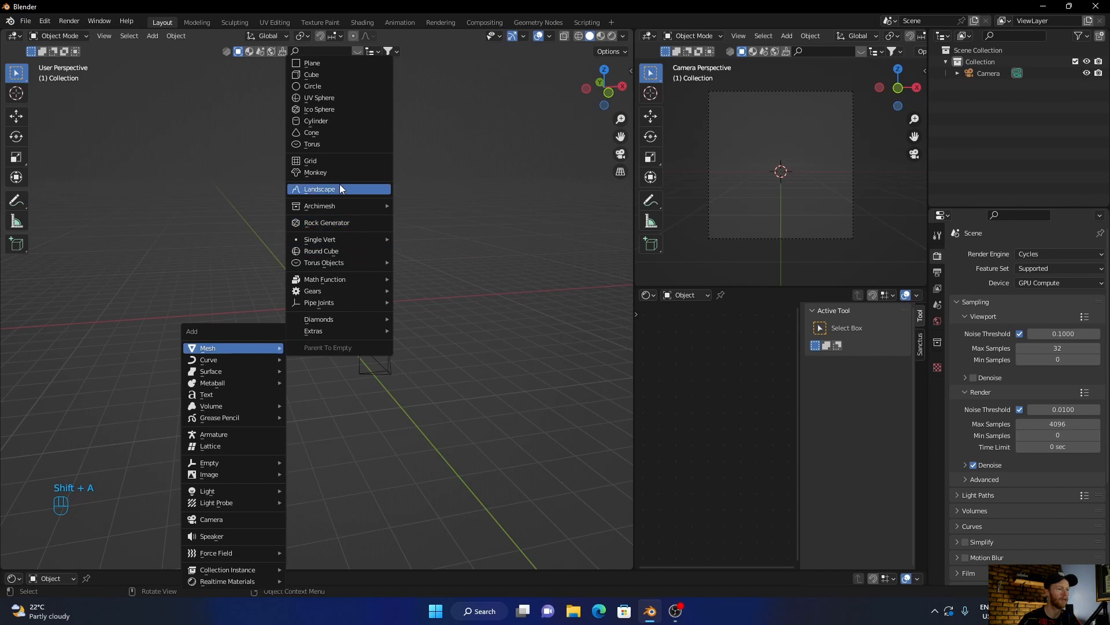
{"action": "left_click", "coordinate": [319, 189]}
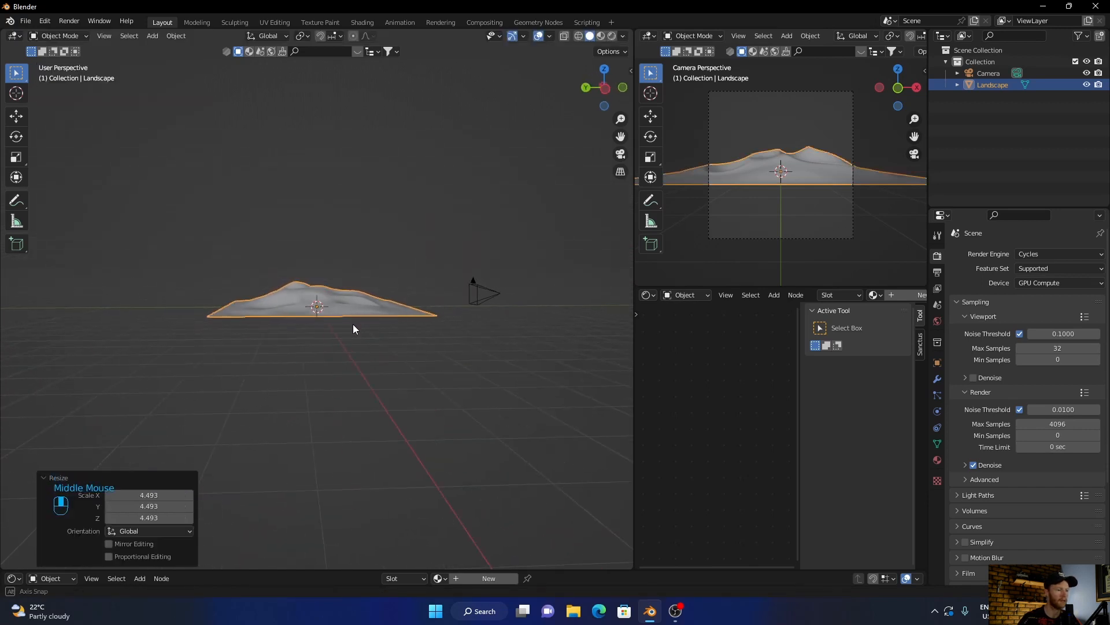
{"action": "scroll", "scroll_direction": "up", "scroll_amount": 3}
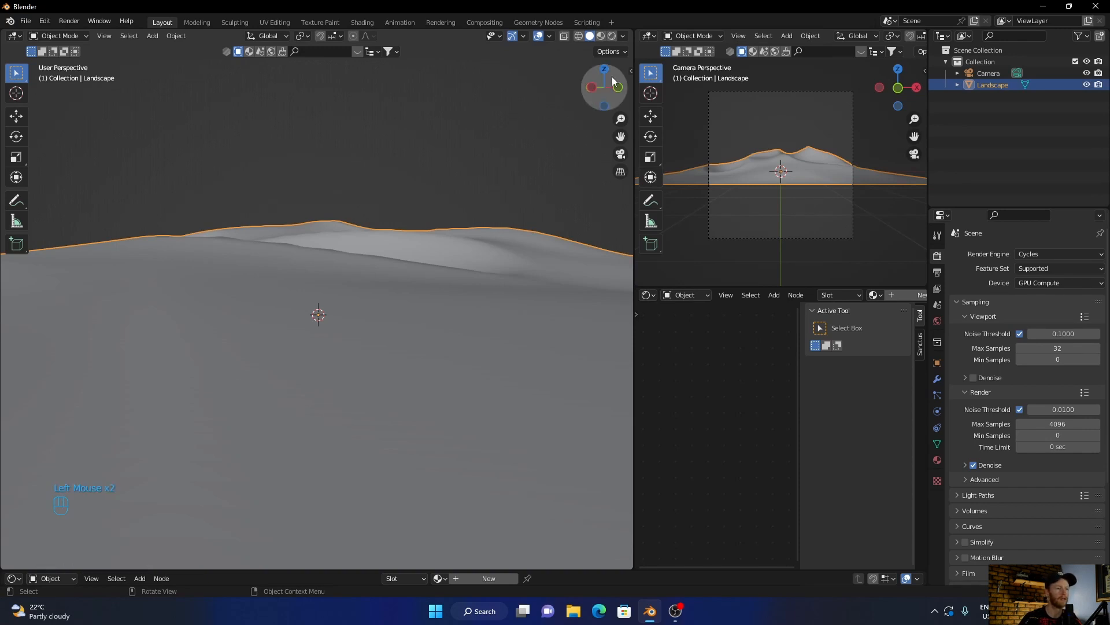
Turn the bottom area into an Asset Browser showing Poly Haven textures.
{"action": "left_click", "coordinate": [10, 578]}
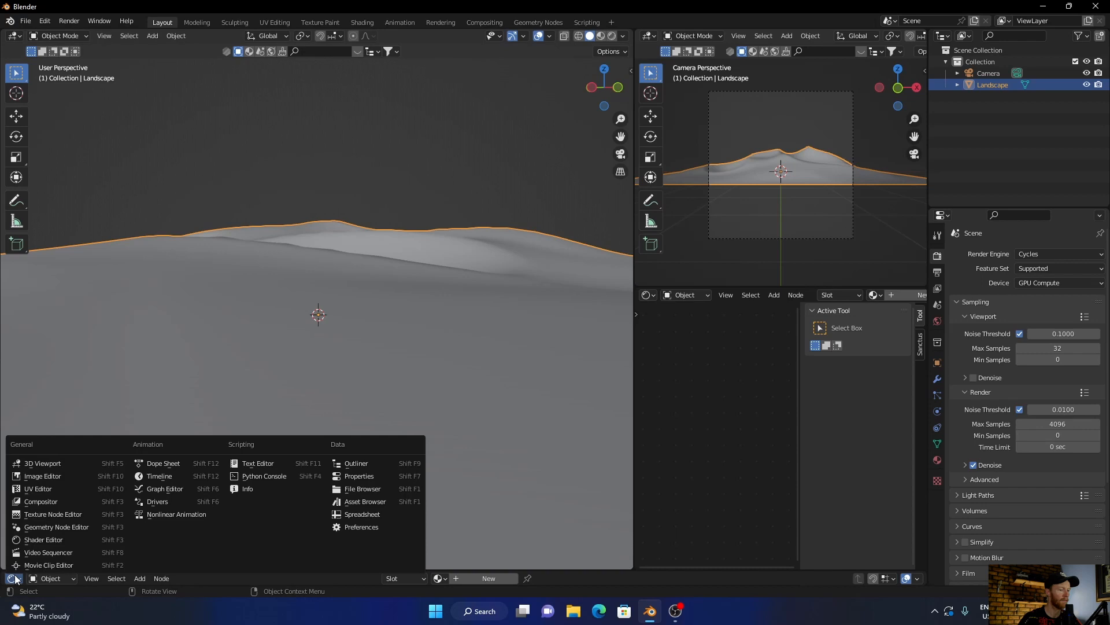
{"action": "left_click", "coordinate": [329, 578]}
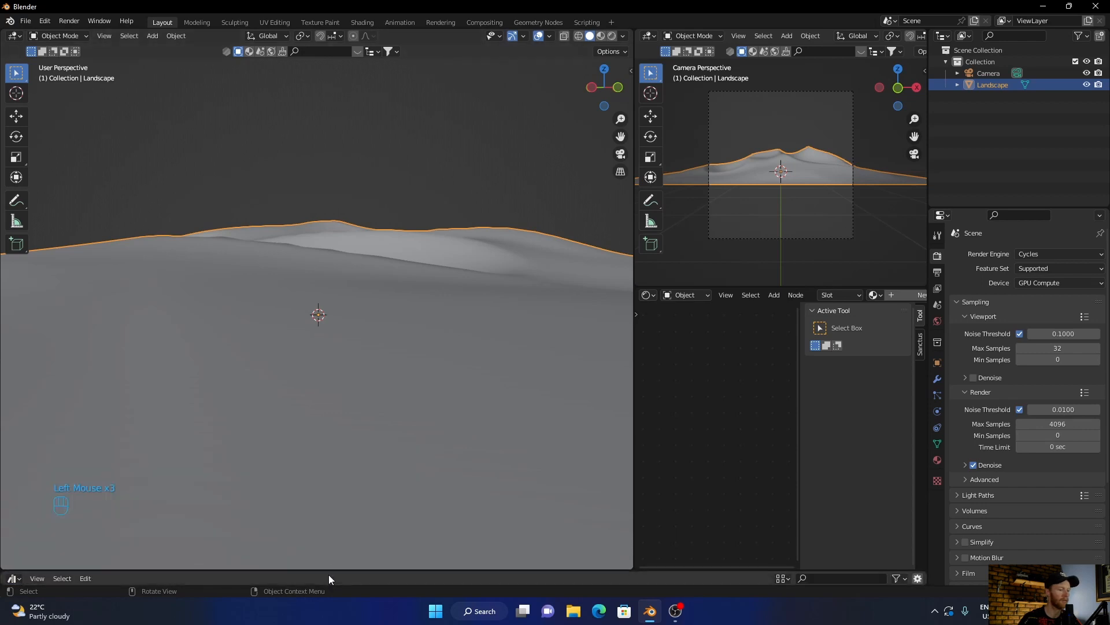
{"action": "left_click", "coordinate": [68, 430]}
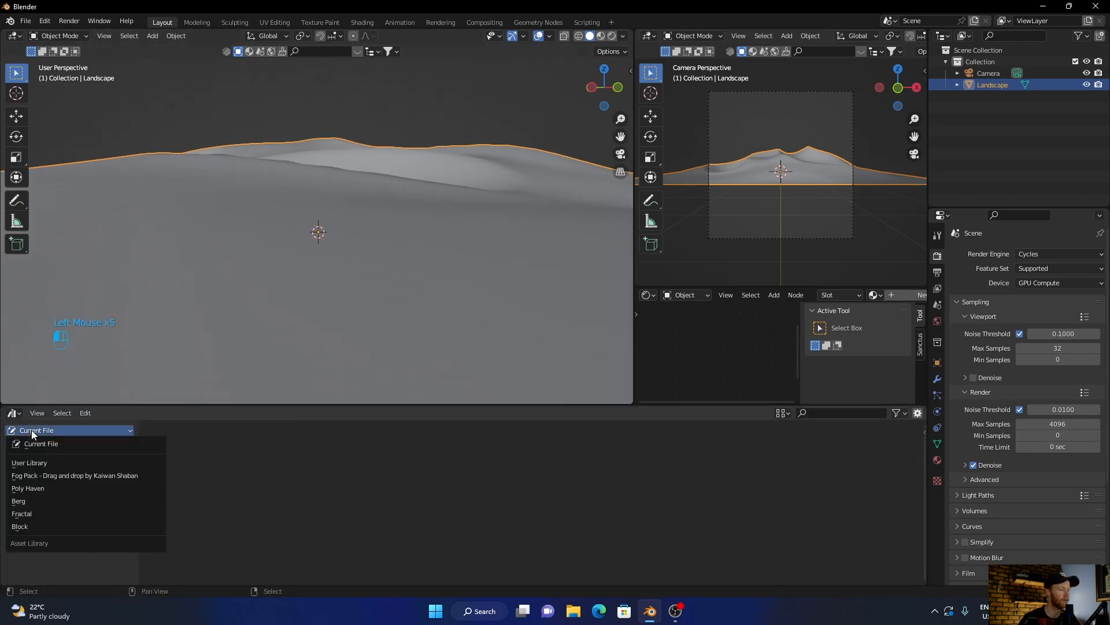
{"action": "left_click", "coordinate": [27, 488]}
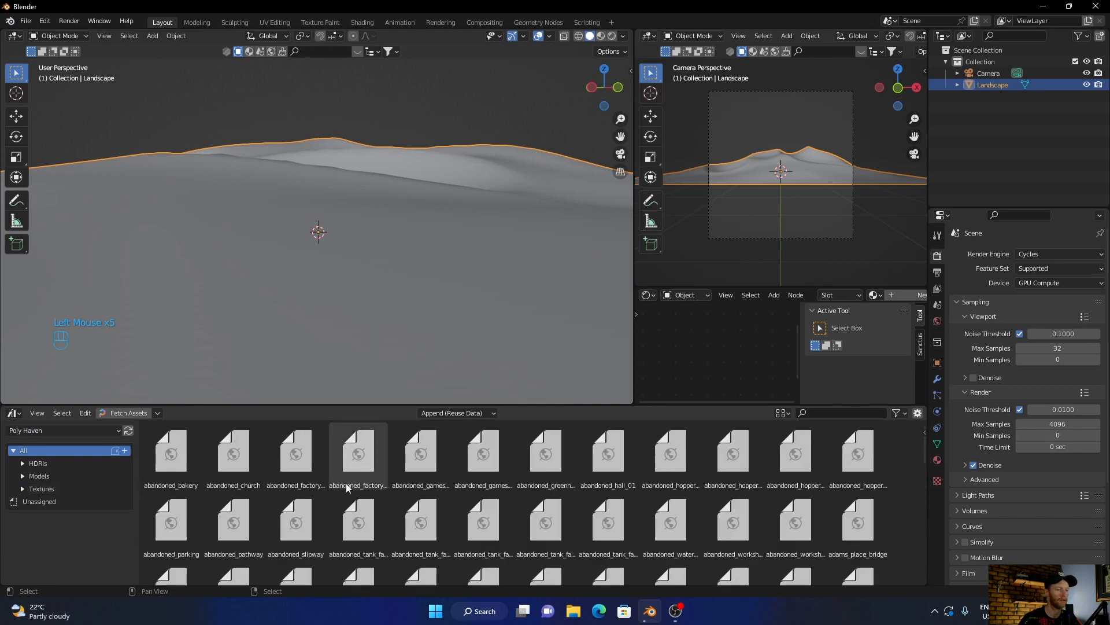
{"action": "left_click", "coordinate": [42, 488]}
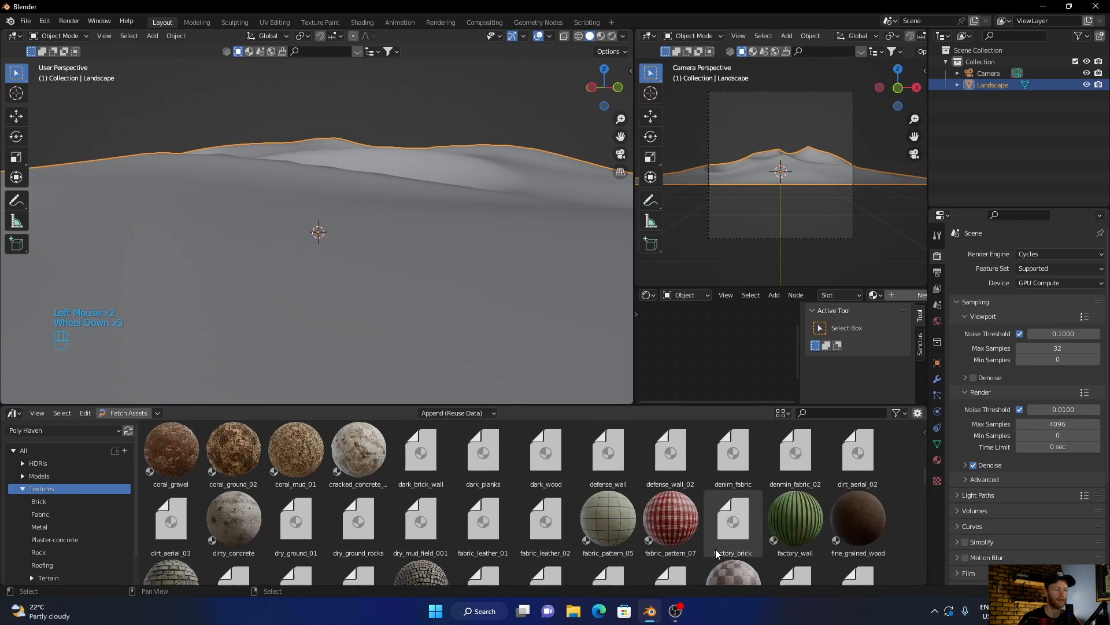
Assign a Poly Haven snow material to the landscape.
{"action": "scroll", "scroll_direction": "down", "scroll_amount": 3}
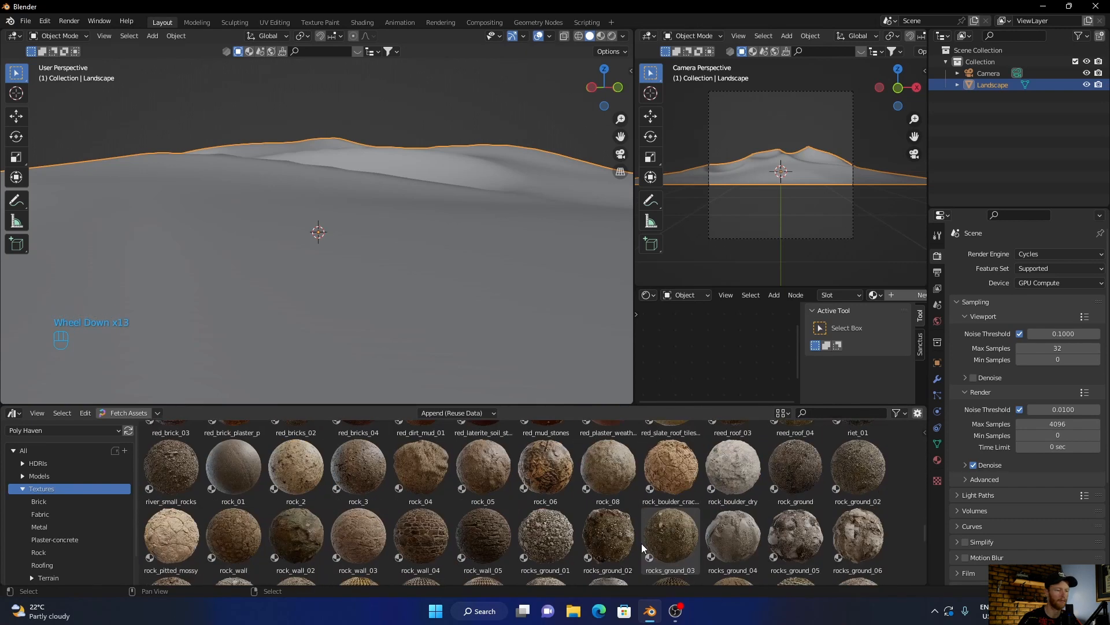
{"action": "scroll", "scroll_direction": "down", "scroll_amount": 3}
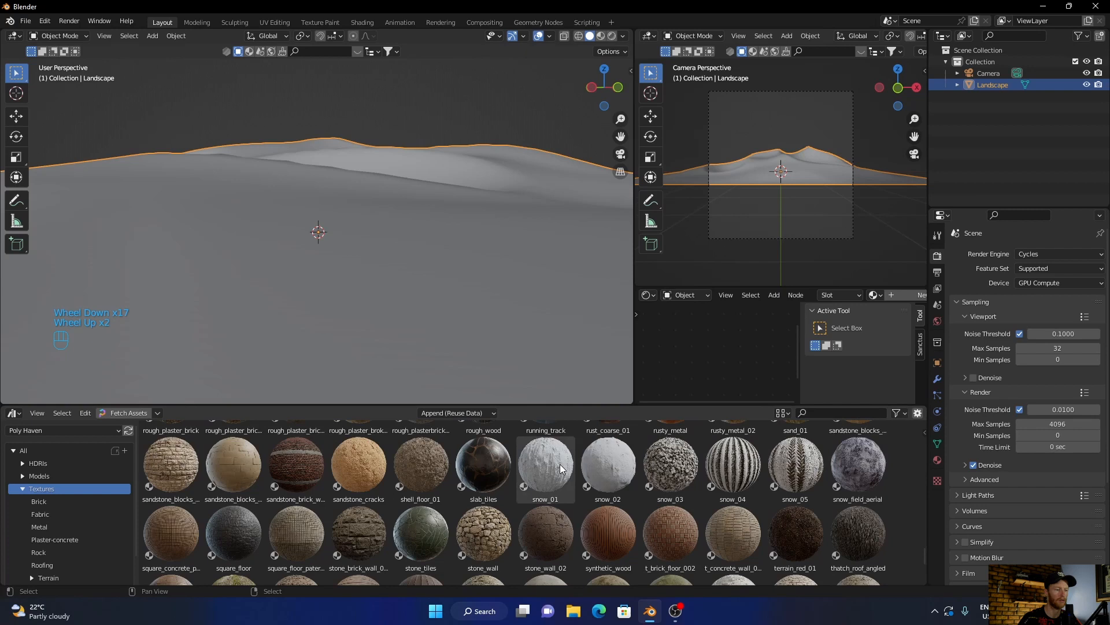
{"action": "left_click", "coordinate": [607, 464]}
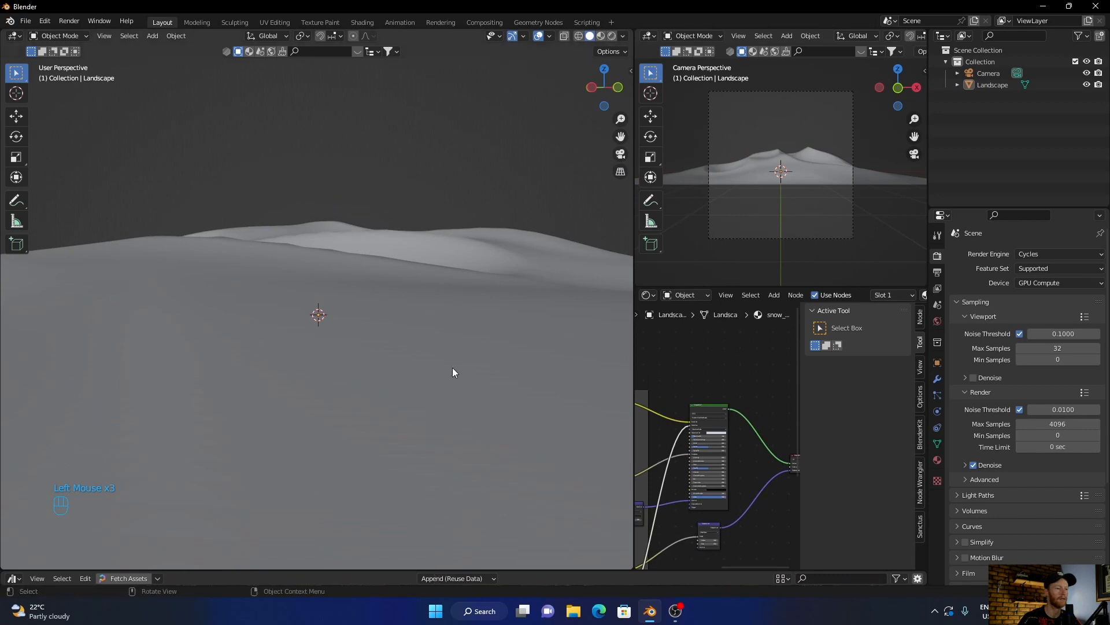
In the world shader, add an Environment Texture node wired into the Background.
{"action": "left_click", "coordinate": [685, 295]}
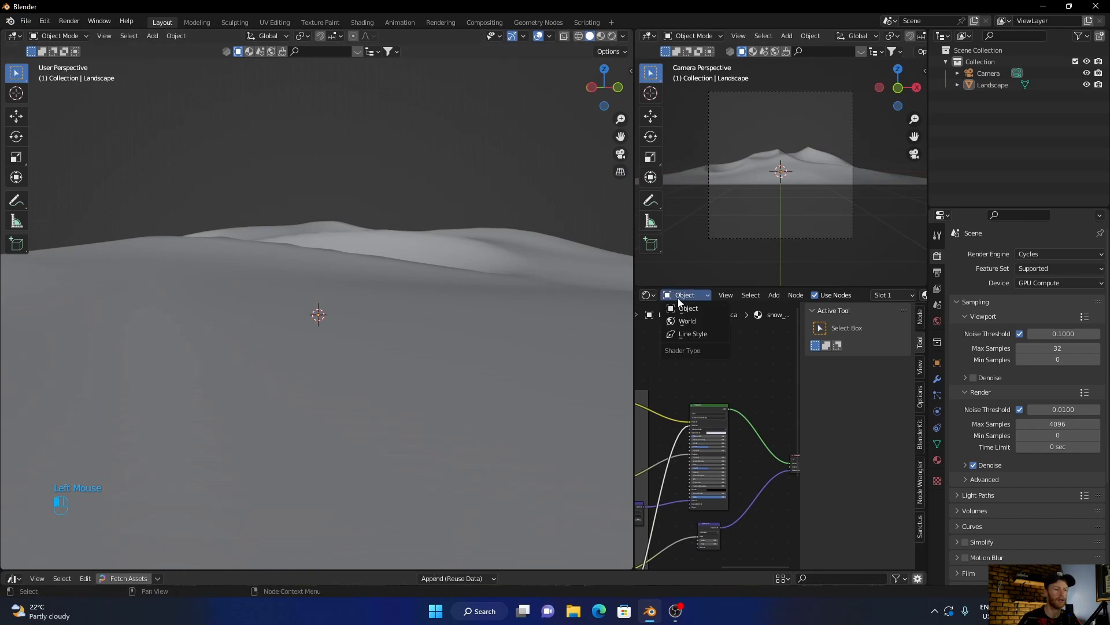
{"action": "left_click", "coordinate": [686, 321]}
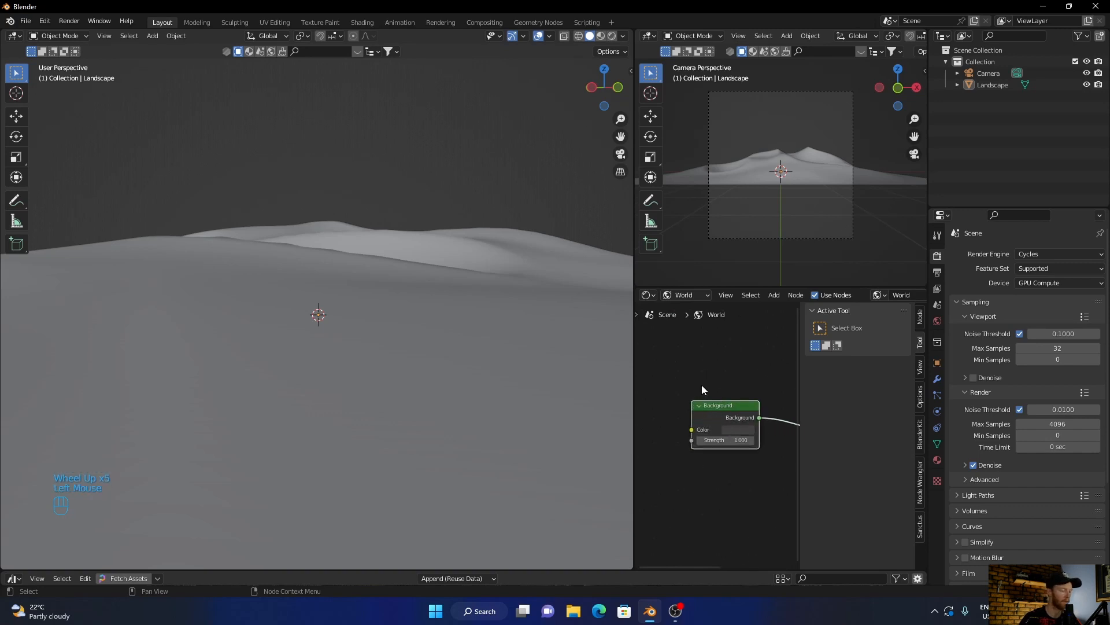
{"action": "key", "text": "shift+a"}
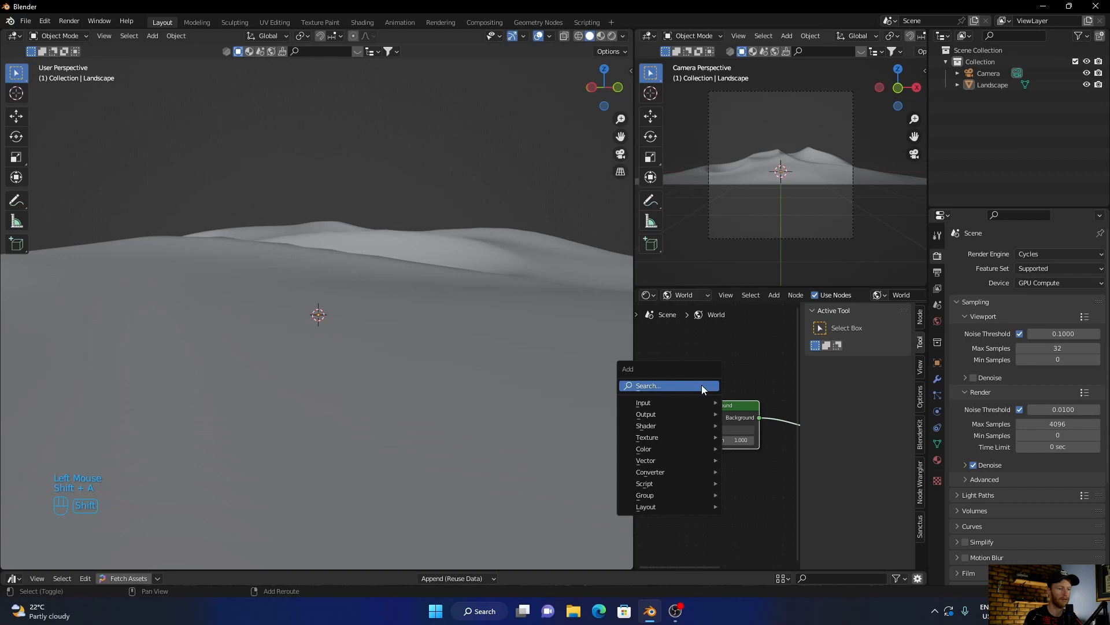
{"action": "type", "text": "er"}
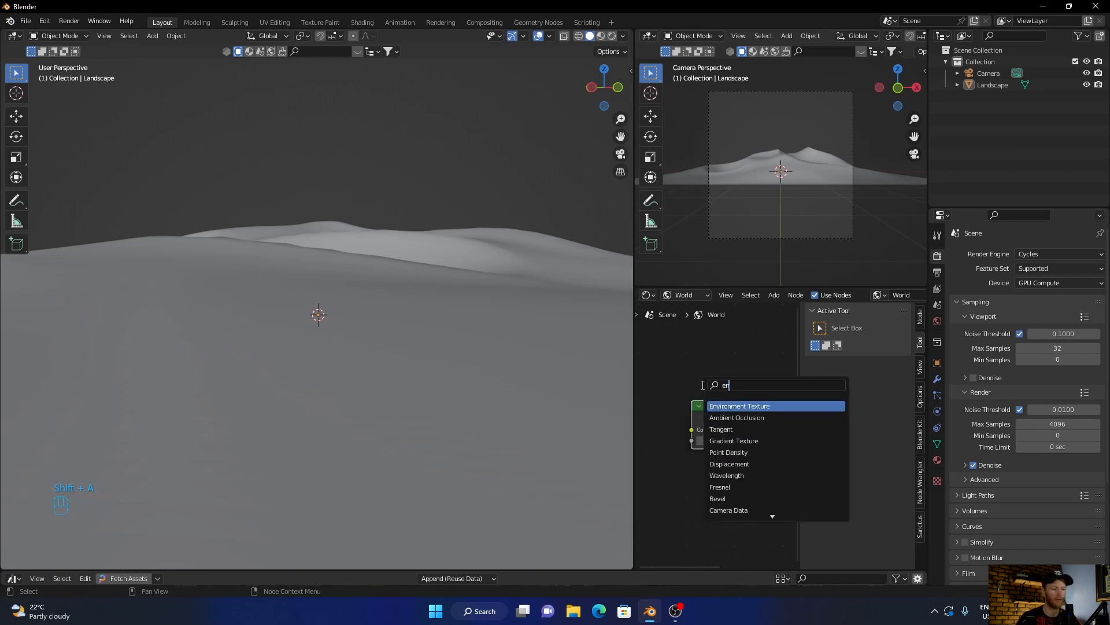
{"action": "left_click", "coordinate": [739, 406]}
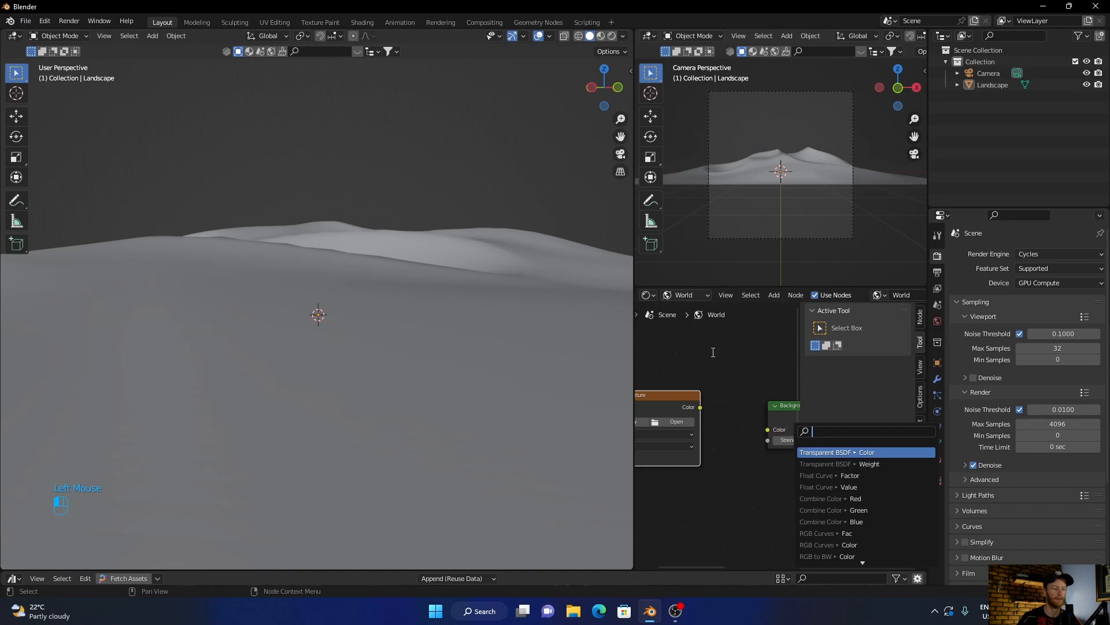
{"action": "left_click", "coordinate": [842, 452]}
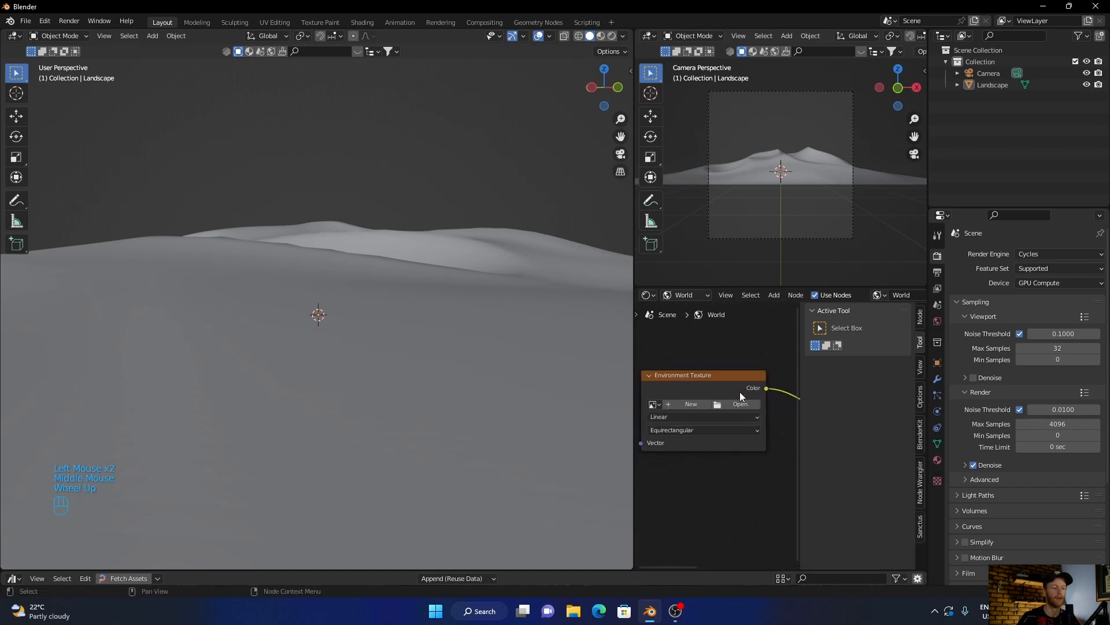
Load the Above Cloud sky HDRI into the environment texture.
{"action": "left_click", "coordinate": [739, 404]}
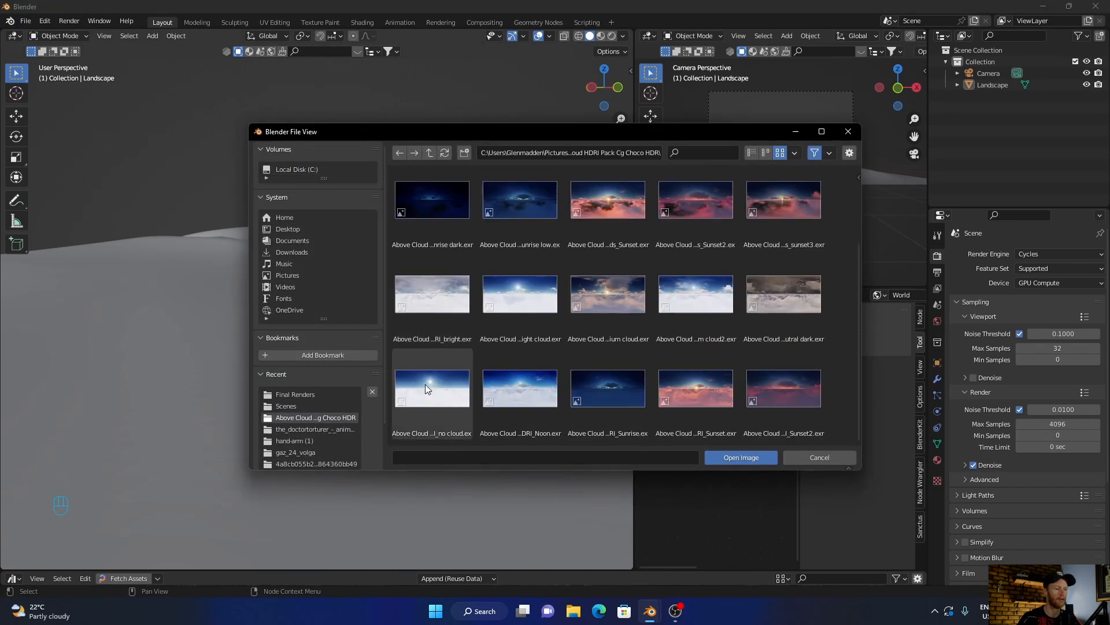
{"action": "left_click", "coordinate": [740, 457]}
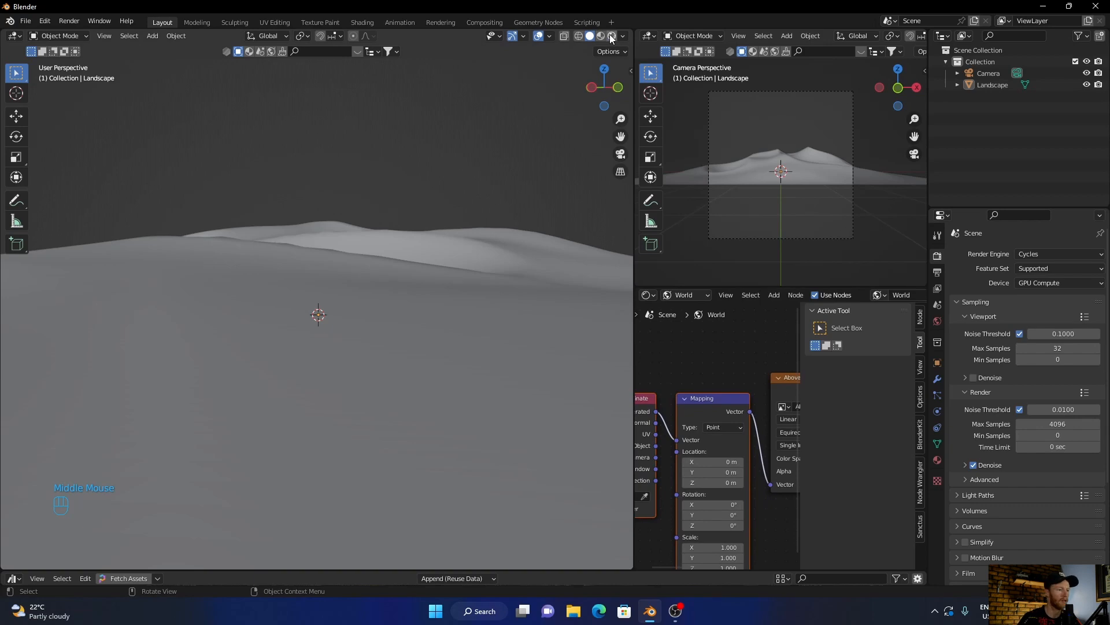
Preview the snowy dunes in Rendered shading and orbit to a new camera angle.
{"action": "left_click", "coordinate": [611, 36]}
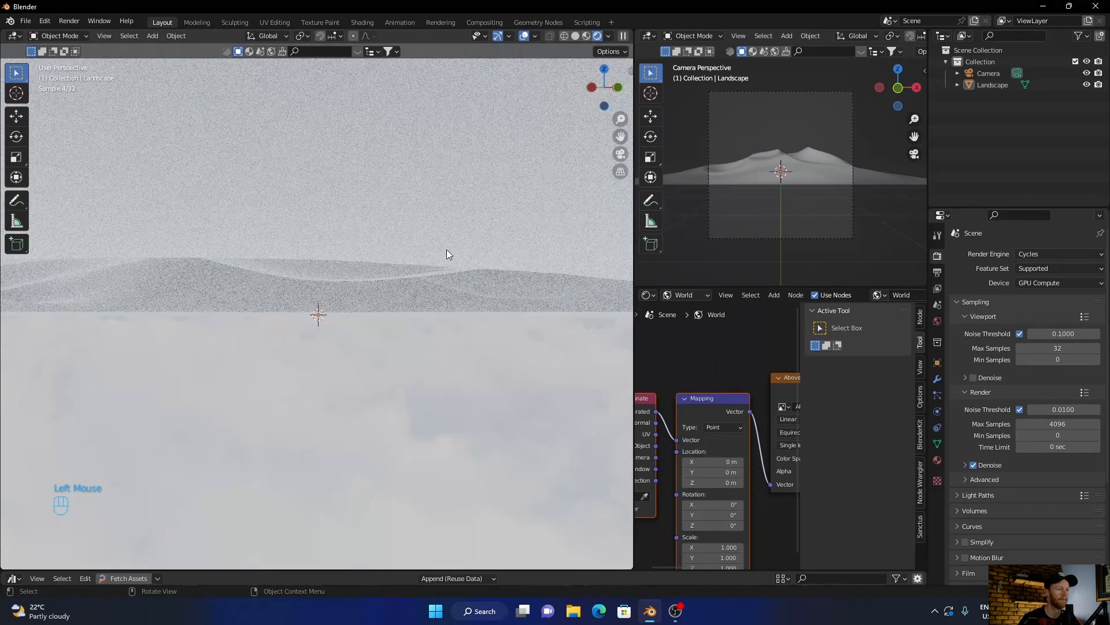
{"action": "left_click_drag", "start_coordinate": [447, 254], "coordinate": [407, 294]}
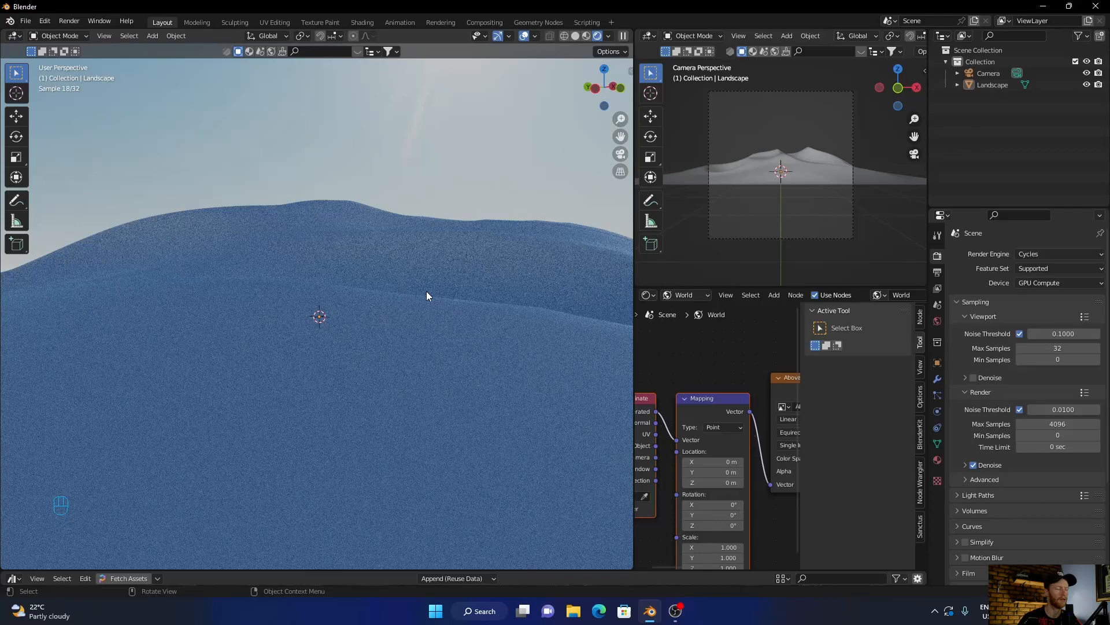
{"action": "mouse_move", "coordinate": [387, 323]}
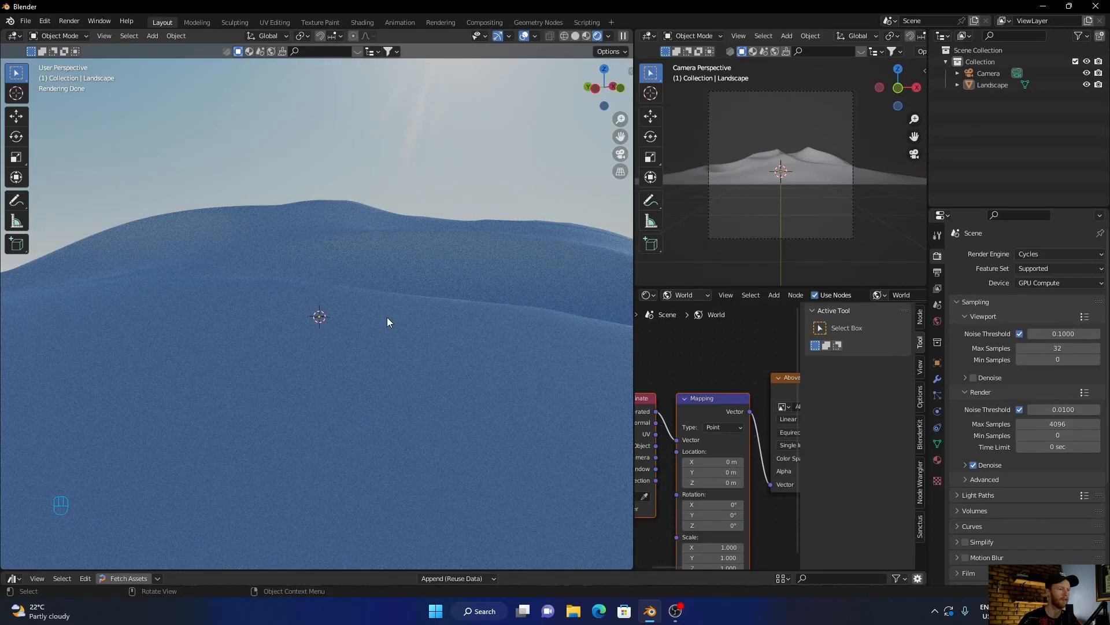
{"action": "scroll", "scroll_direction": "down", "scroll_amount": 3}
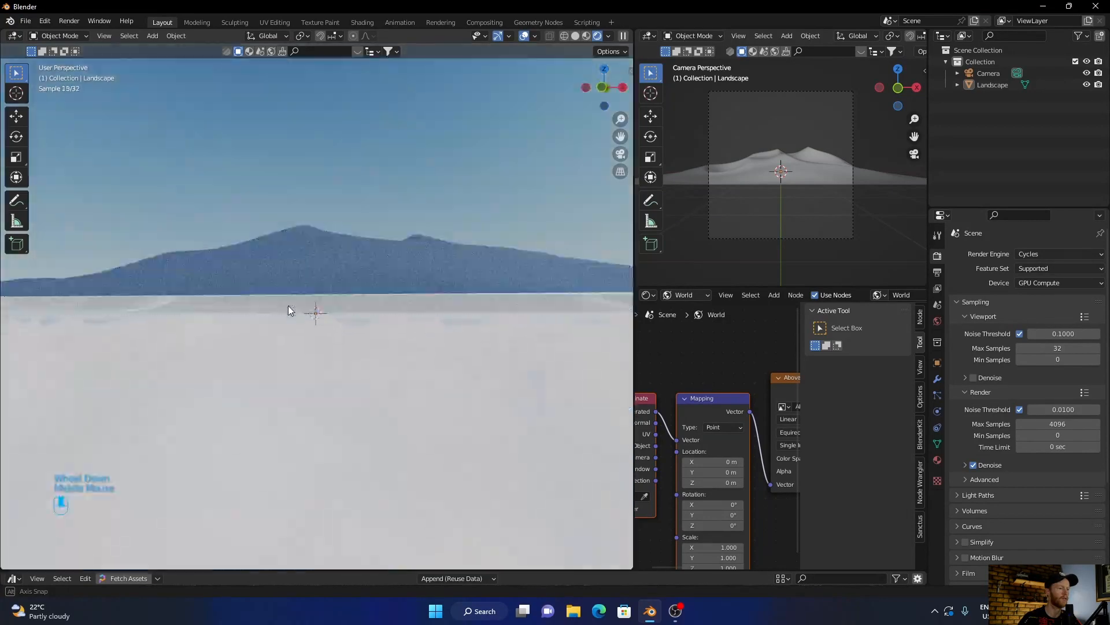
{"action": "scroll", "scroll_direction": "up", "scroll_amount": 3}
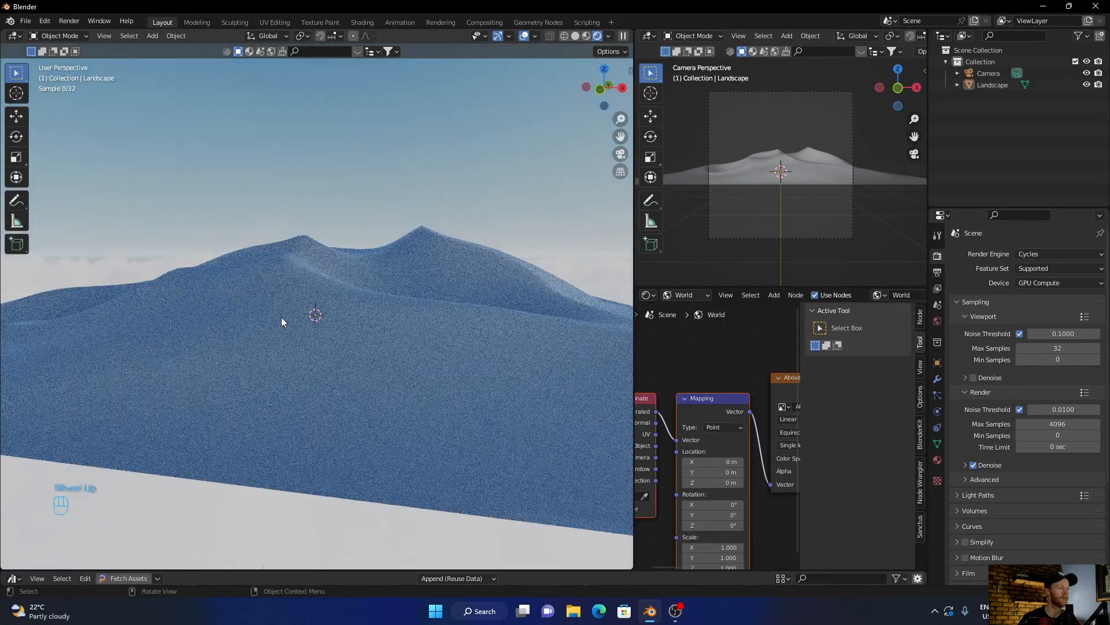
{"action": "scroll", "scroll_direction": "up", "scroll_amount": 3}
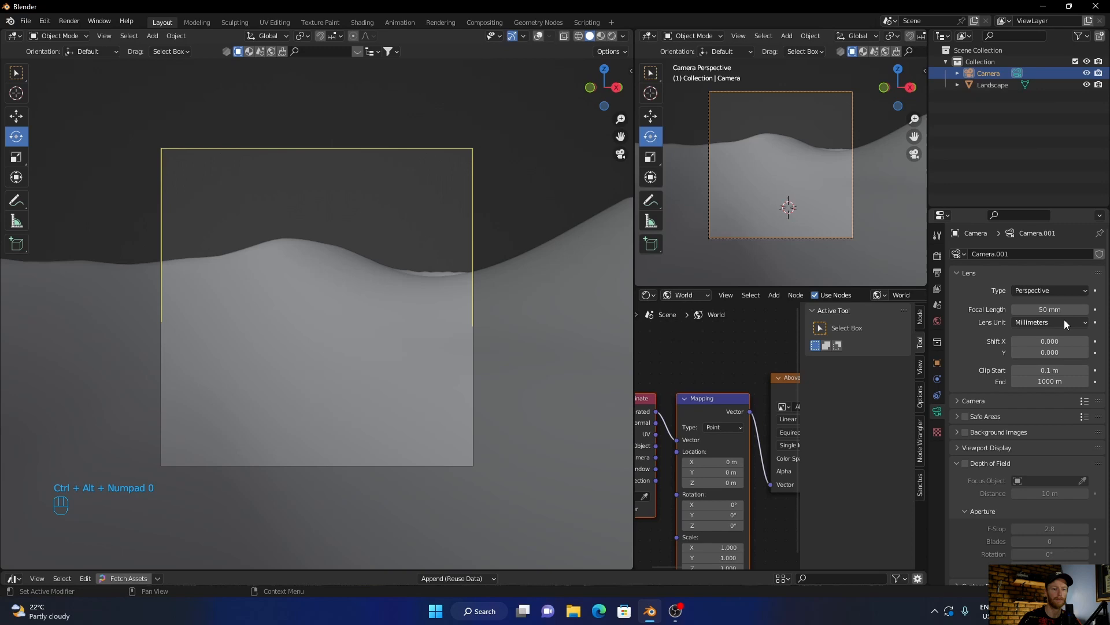
Give the camera a 14 mm focal length with Shift Y about 0.18 and preview it rendered.
{"action": "left_click_drag", "start_coordinate": [1051, 352], "coordinate": [1069, 351]}
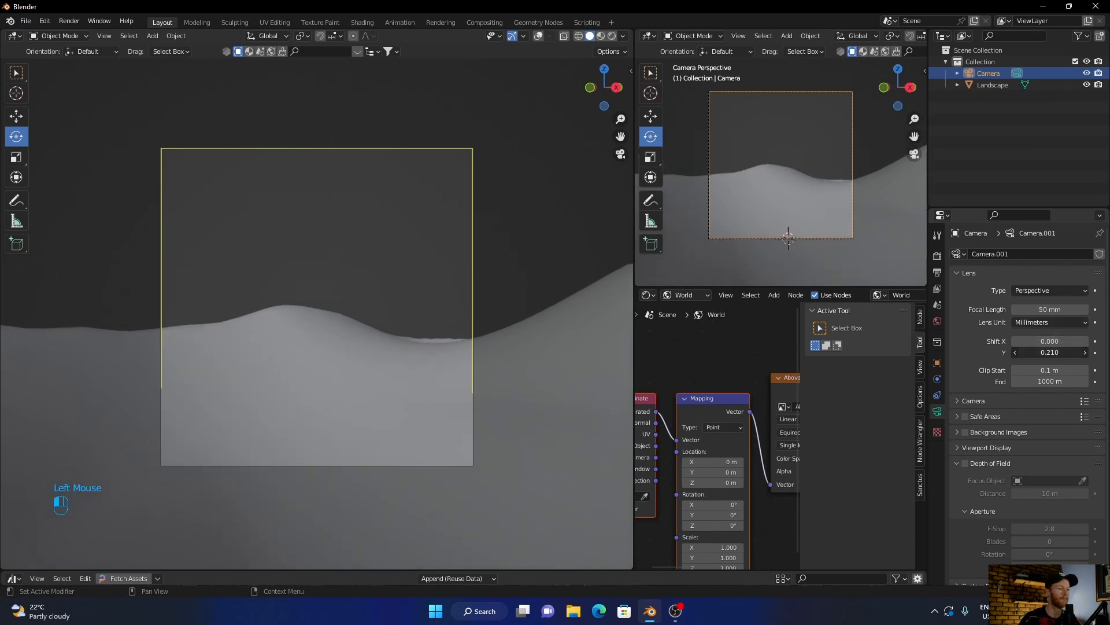
{"action": "left_click", "coordinate": [1050, 310]}
{"action": "type", "text": "14"}
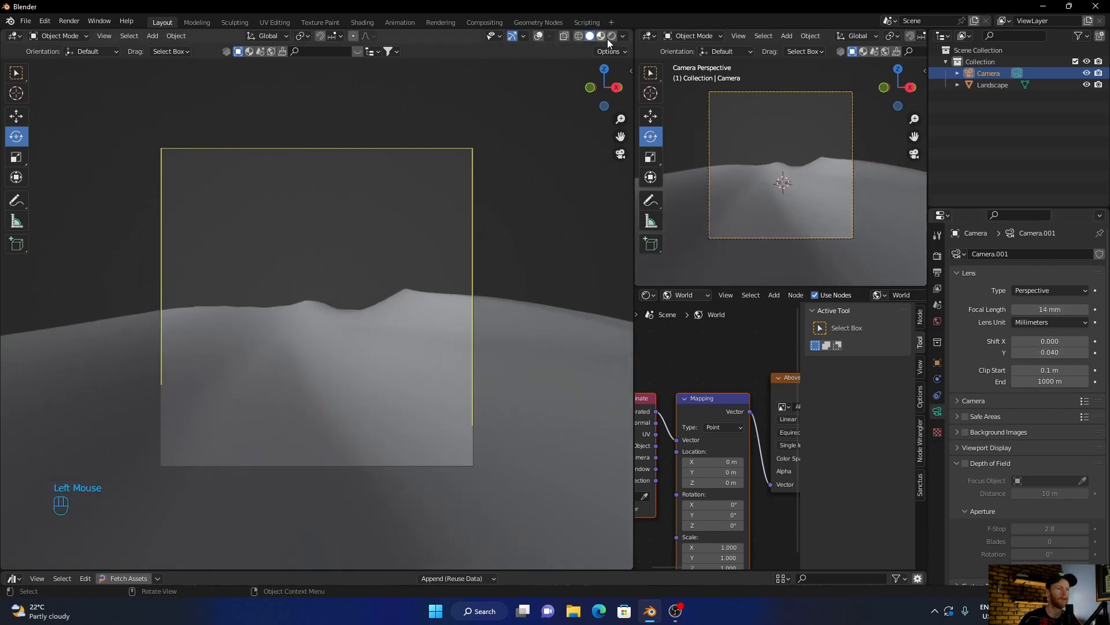
{"action": "left_click", "coordinate": [608, 36]}
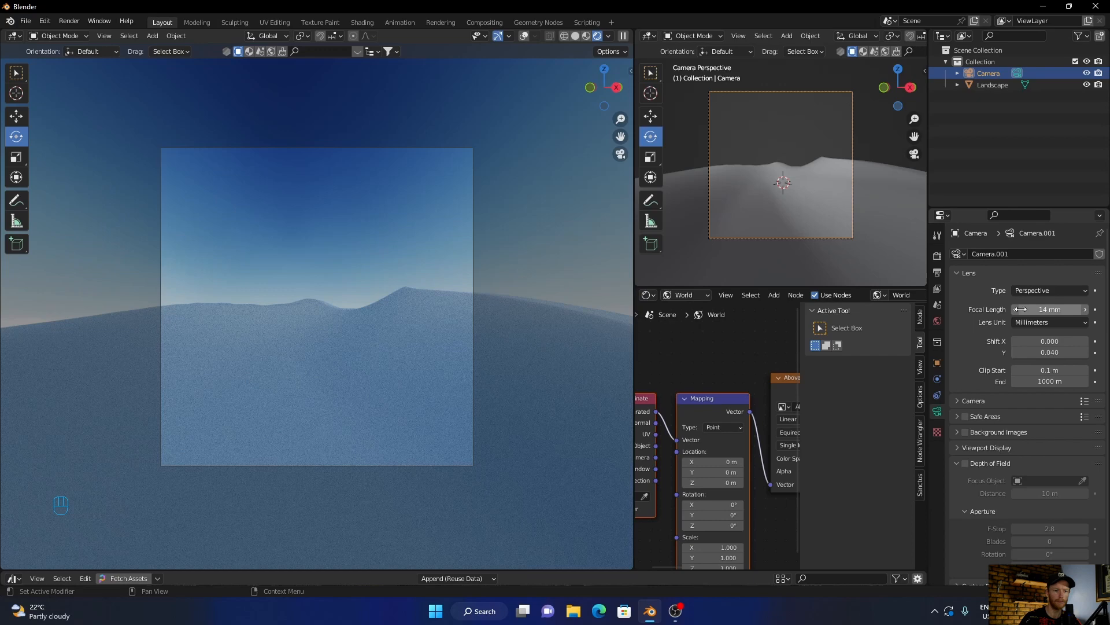
{"action": "mouse_move", "coordinate": [868, 384]}
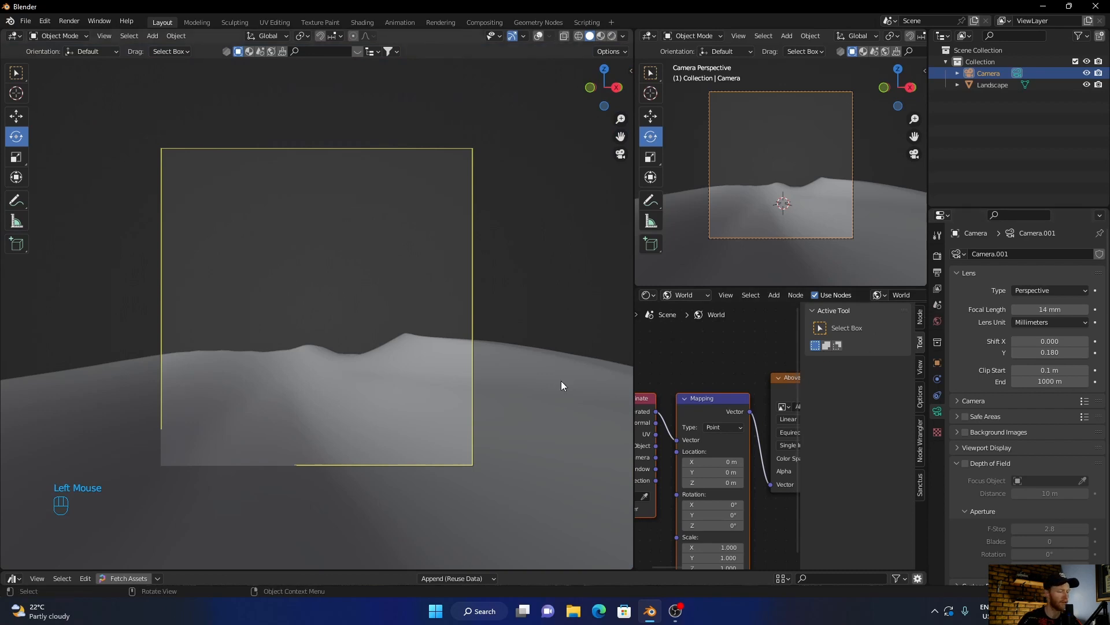
Add a Twisted Torus mesh and begin rotating it upright.
{"action": "key", "text": "shift+a"}
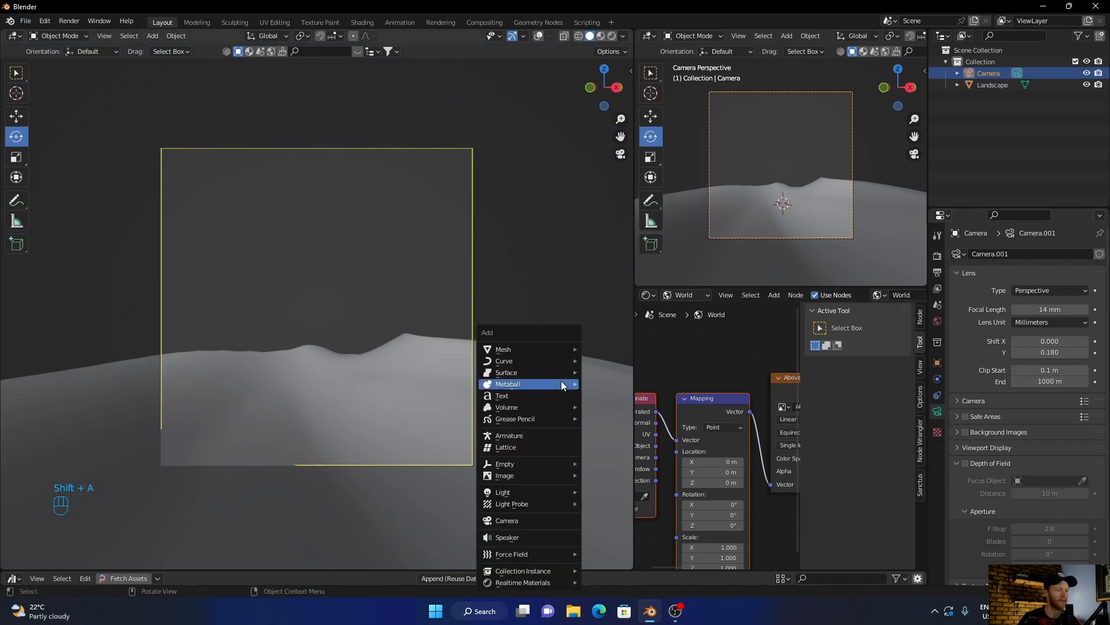
{"action": "mouse_move", "coordinate": [503, 349]}
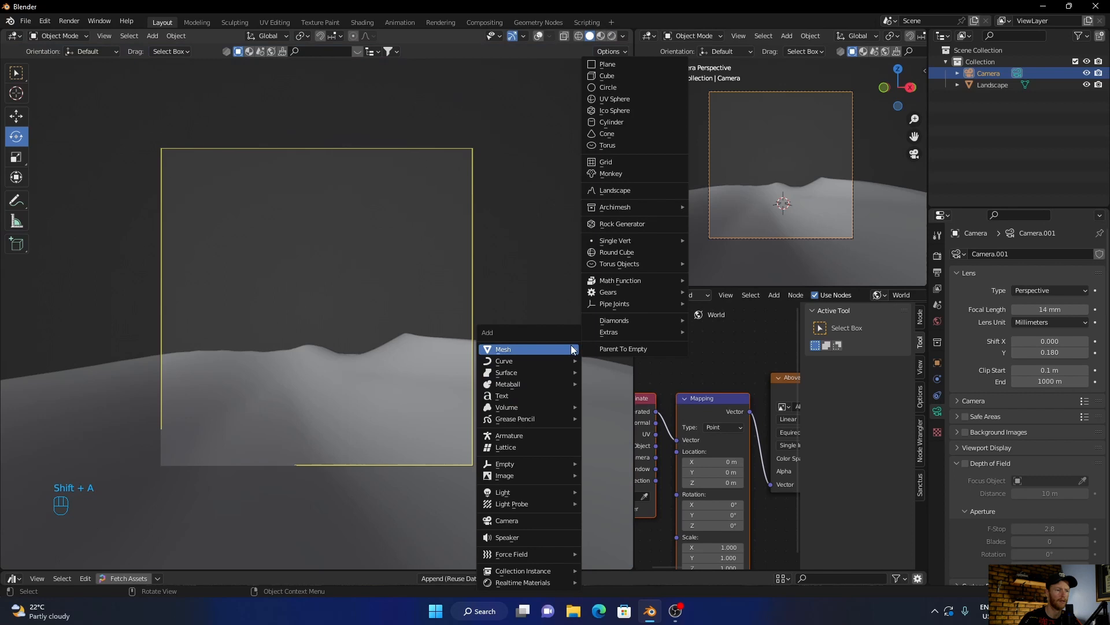
{"action": "mouse_move", "coordinate": [620, 264]}
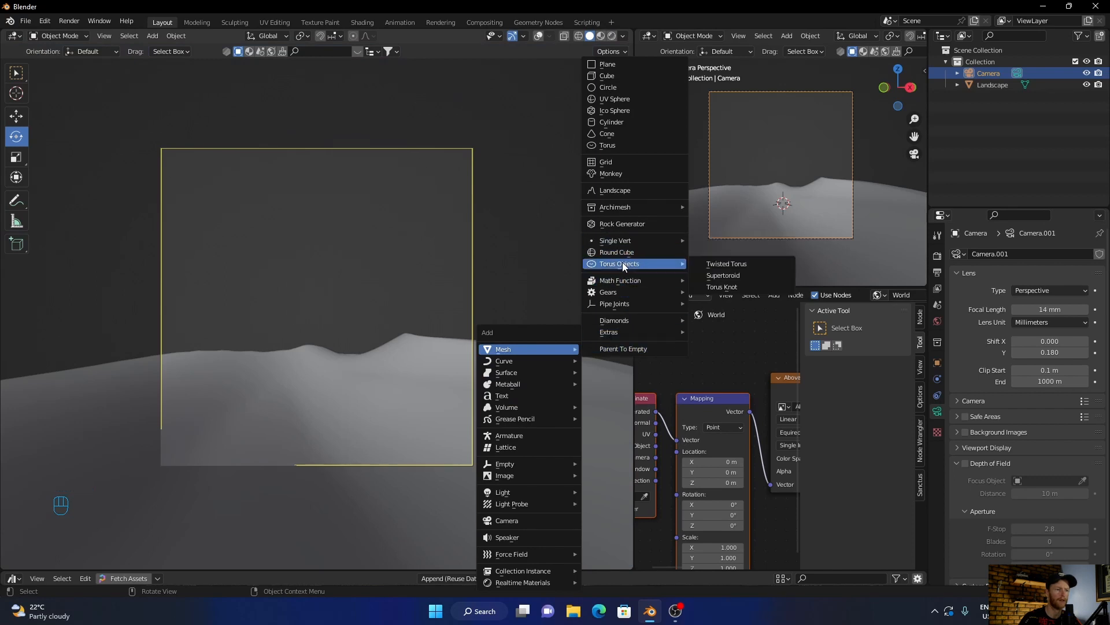
{"action": "left_click", "coordinate": [726, 264]}
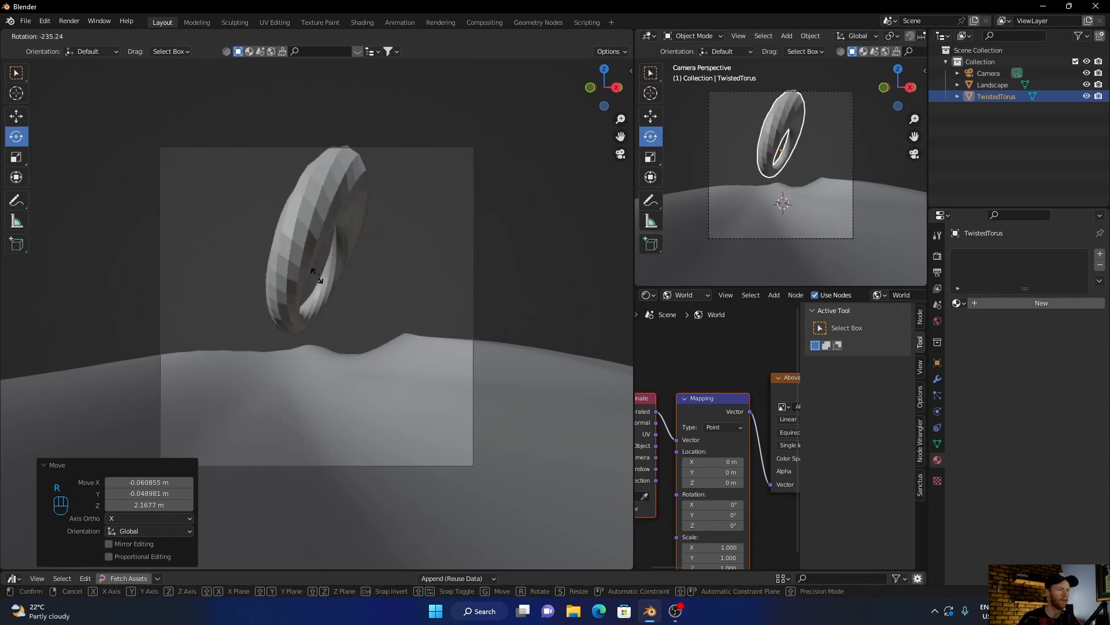
{"action": "key", "text": "r"}
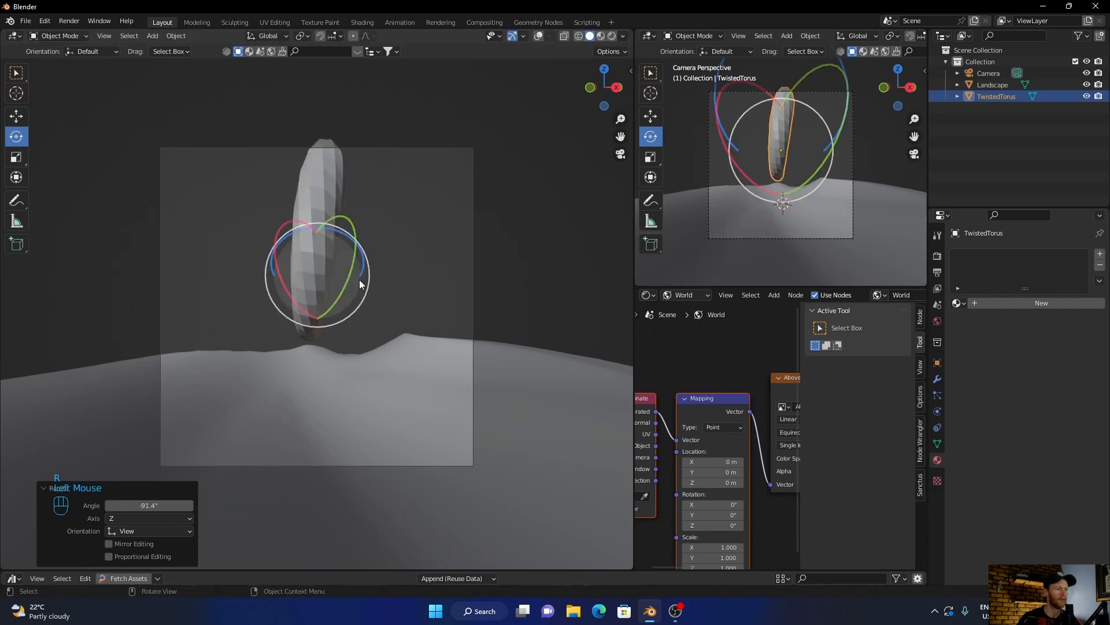
{"action": "scroll", "scroll_direction": "down", "scroll_amount": 3}
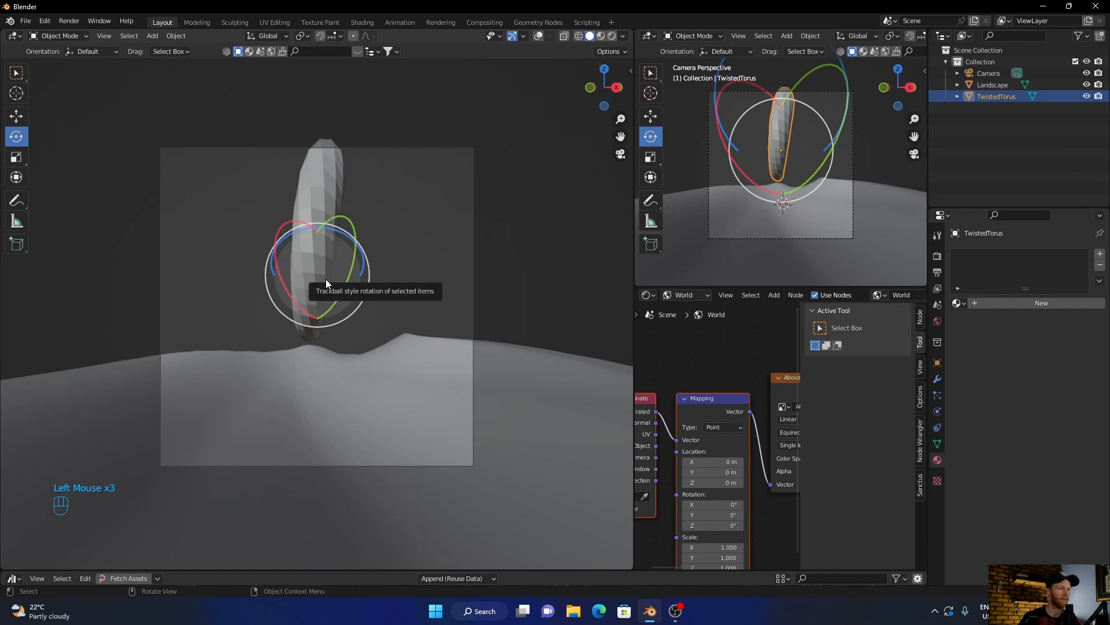
Rotate the torus to face the camera as a ring standing on the dune.
{"action": "key", "text": "r"}
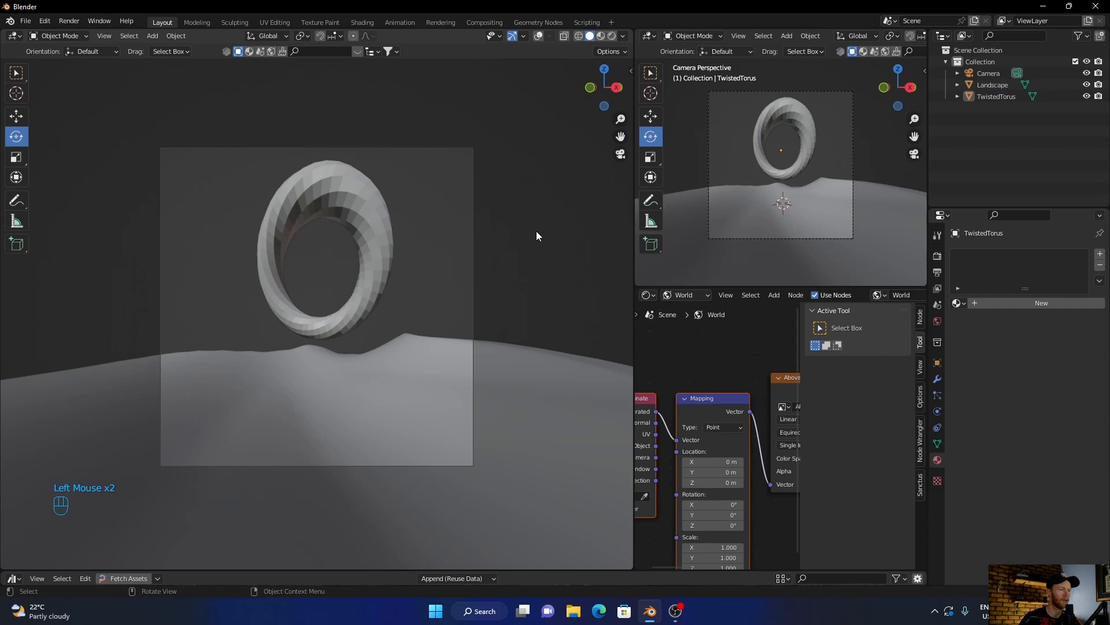
{"action": "left_click", "coordinate": [326, 204]}
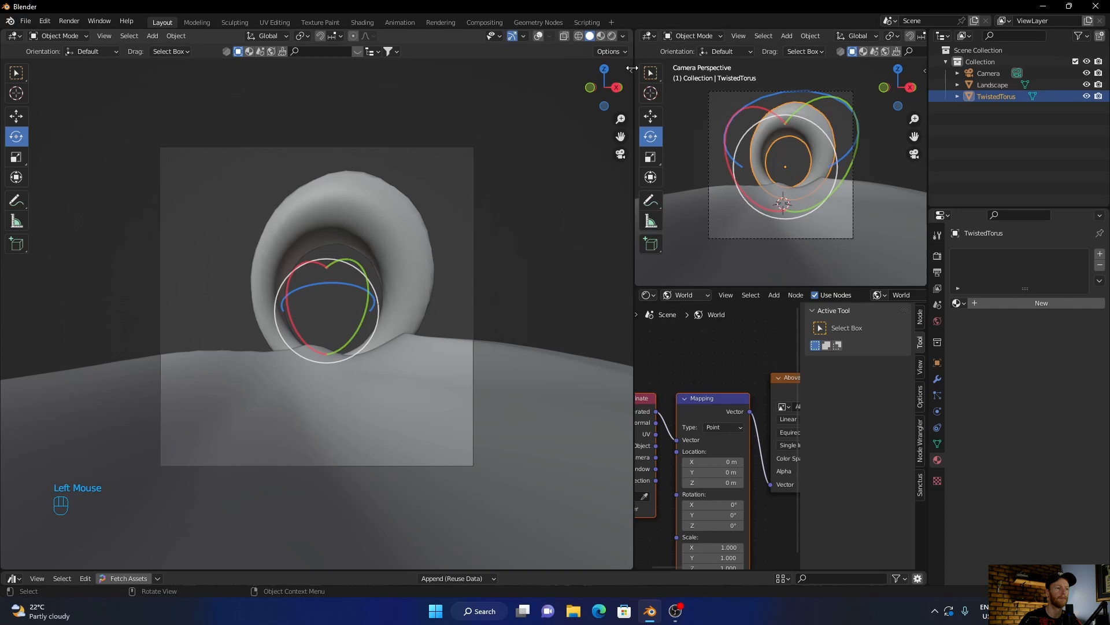
{"action": "key", "text": "shift+a"}
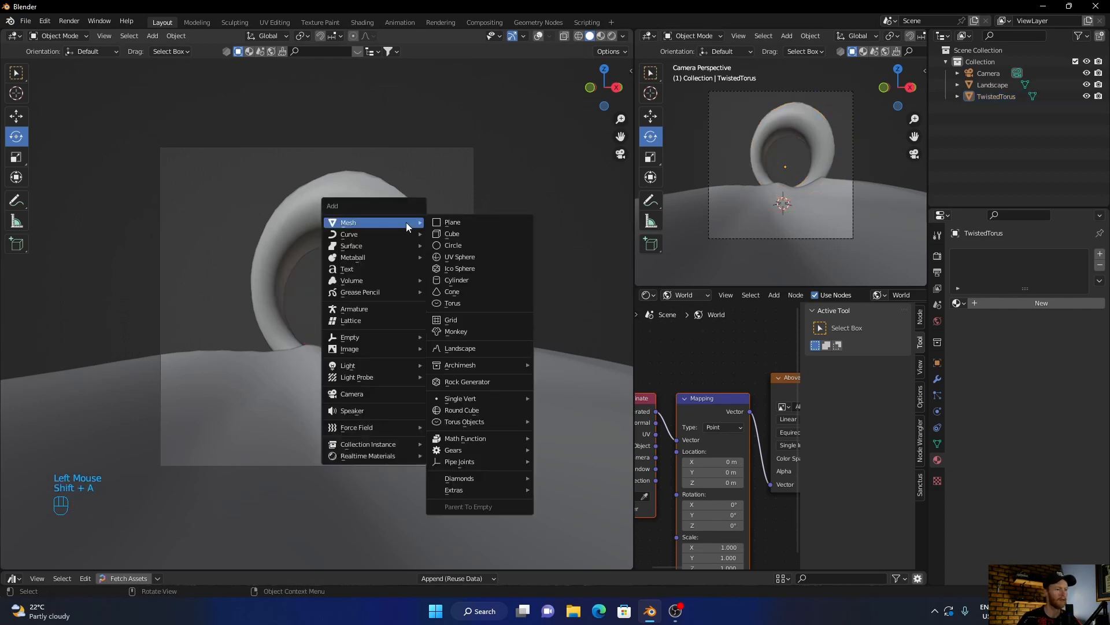
{"action": "mouse_move", "coordinate": [348, 364]}
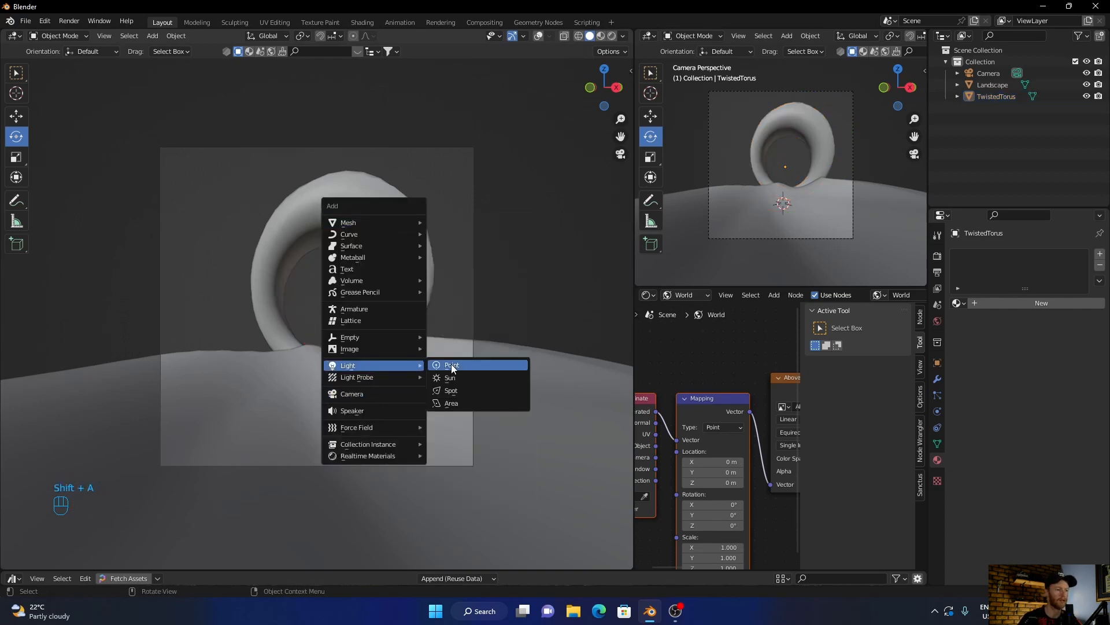
Add a Sun lamp to light the ring and snow under the blue sky.
{"action": "left_click", "coordinate": [449, 377]}
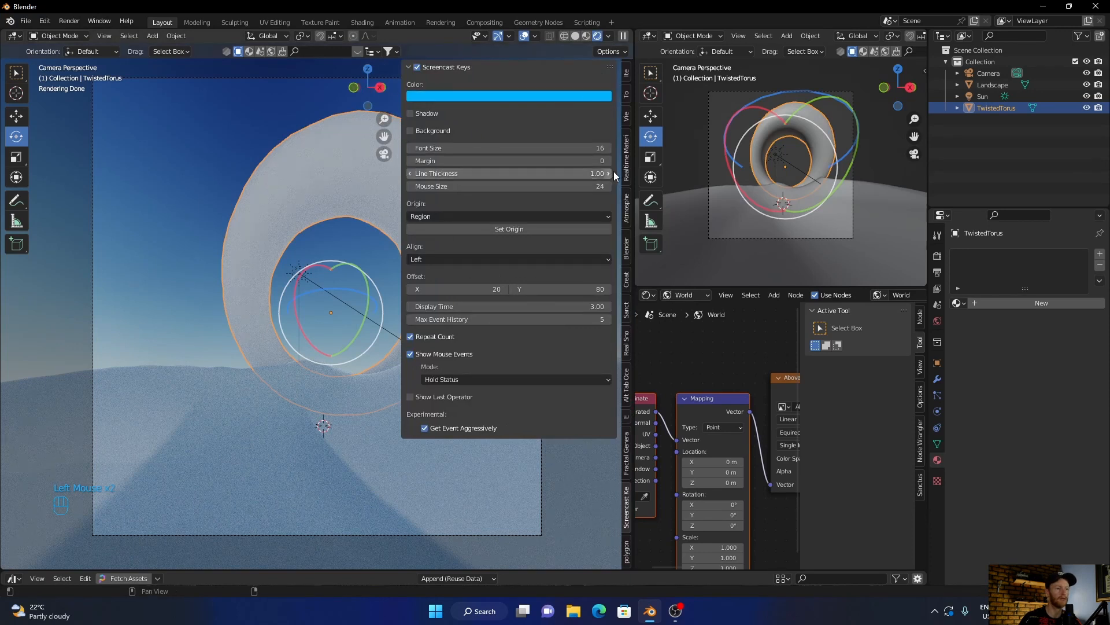
From the Realtime Materials library, try Wave 9 then Glitter Weight on the torus.
{"action": "left_click", "coordinate": [626, 141]}
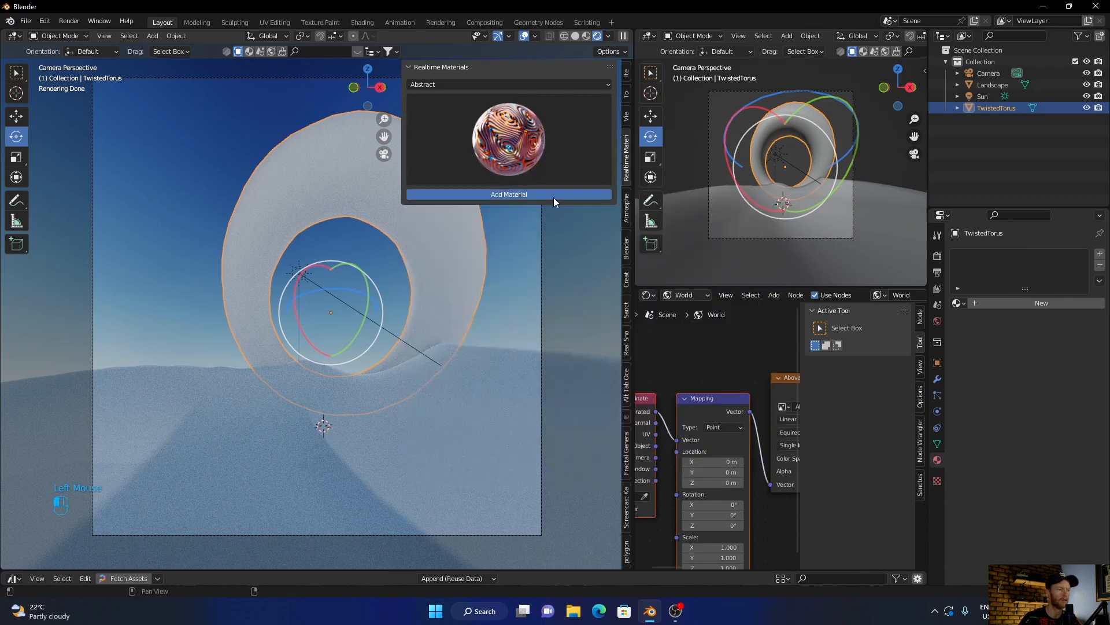
{"action": "left_click", "coordinate": [509, 194]}
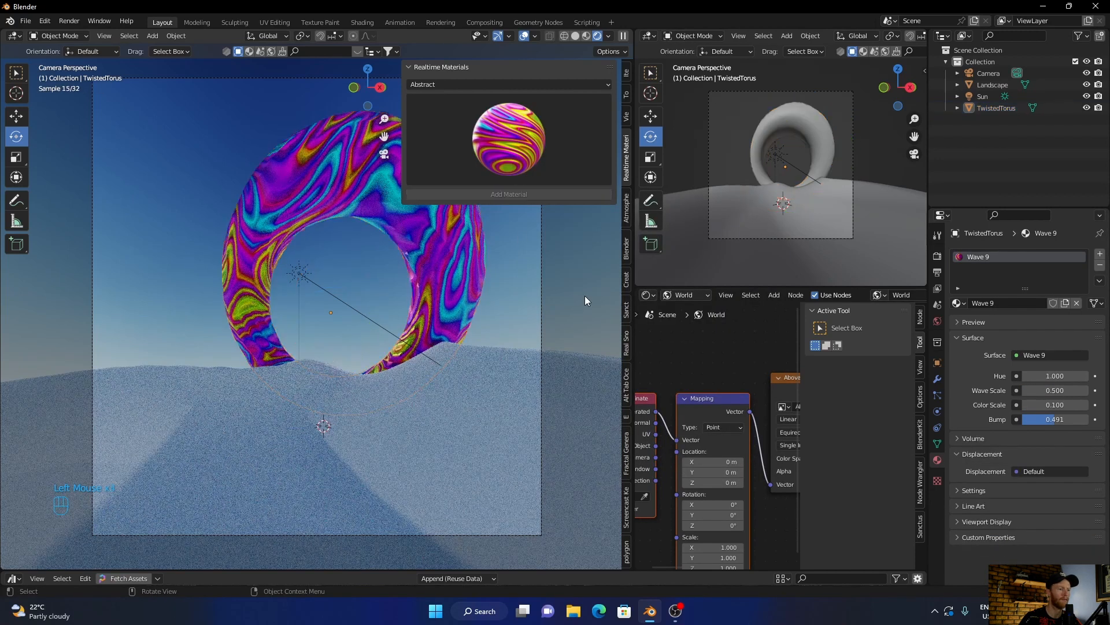
{"action": "left_click", "coordinate": [508, 140]}
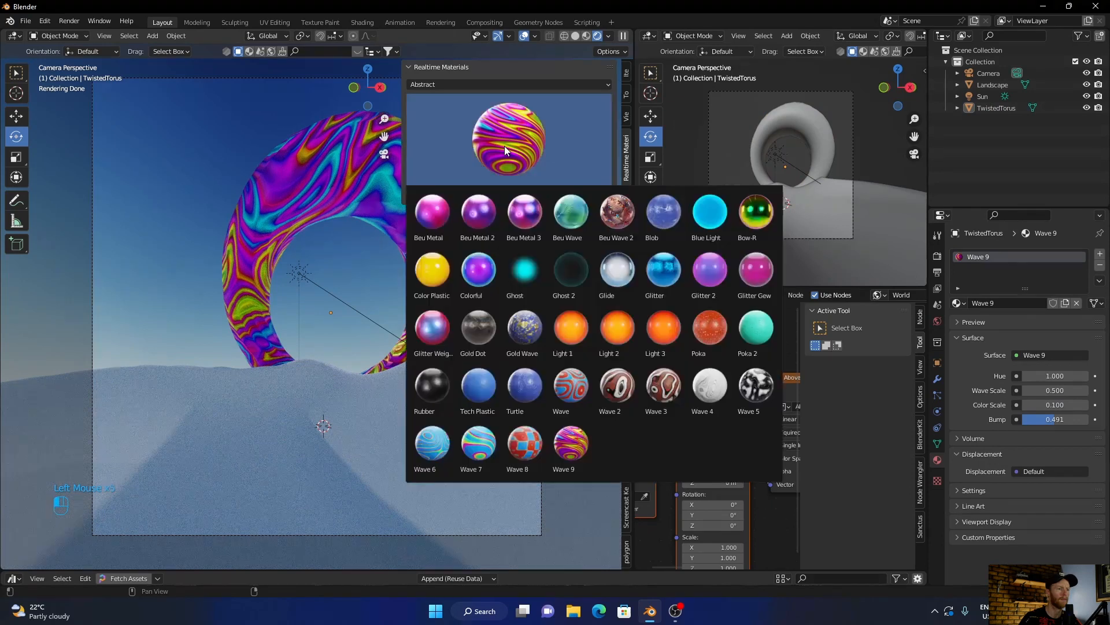
{"action": "mouse_move", "coordinate": [431, 332]}
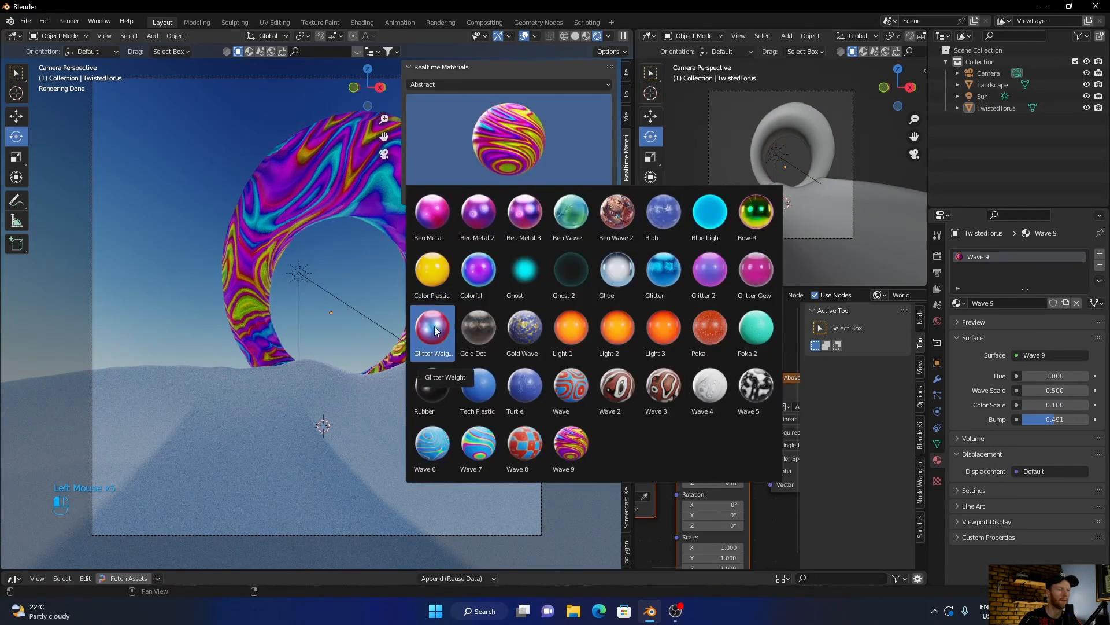
{"action": "left_click", "coordinate": [431, 327]}
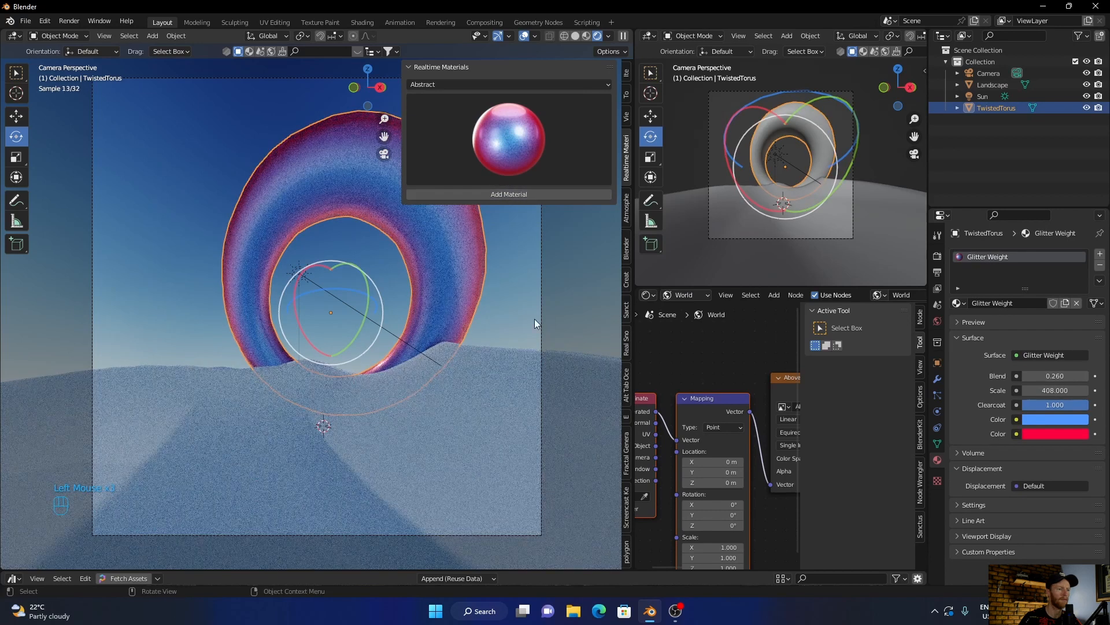
Switch material category and give the torus the Grid Metal material, framing the camera view.
{"action": "left_click", "coordinate": [508, 137]}
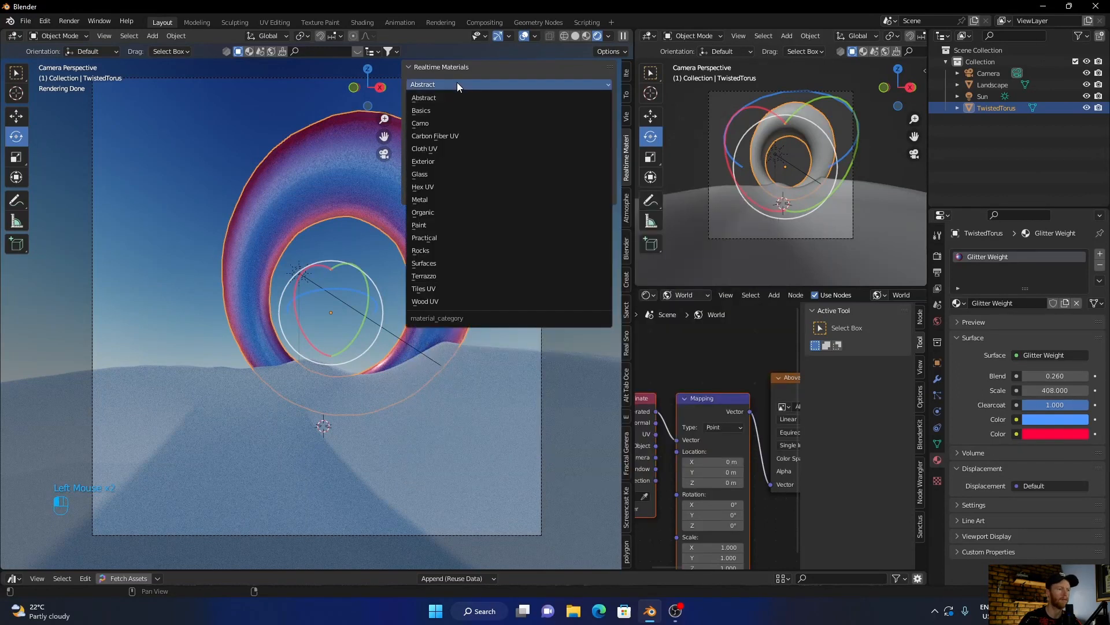
{"action": "left_click", "coordinate": [420, 199]}
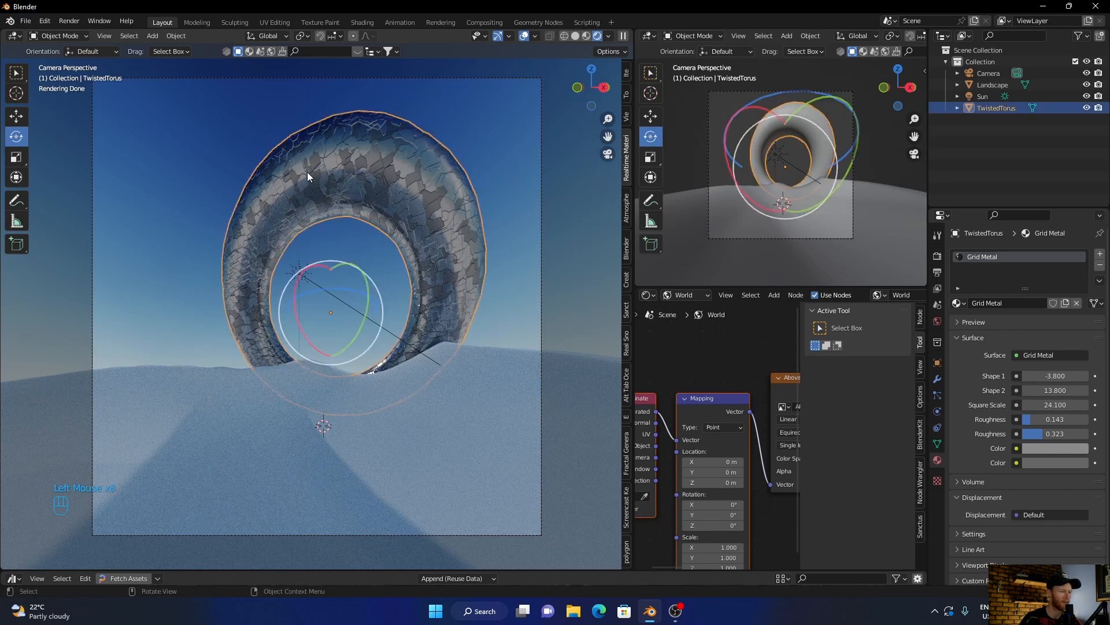
{"action": "mouse_move", "coordinate": [315, 191]}
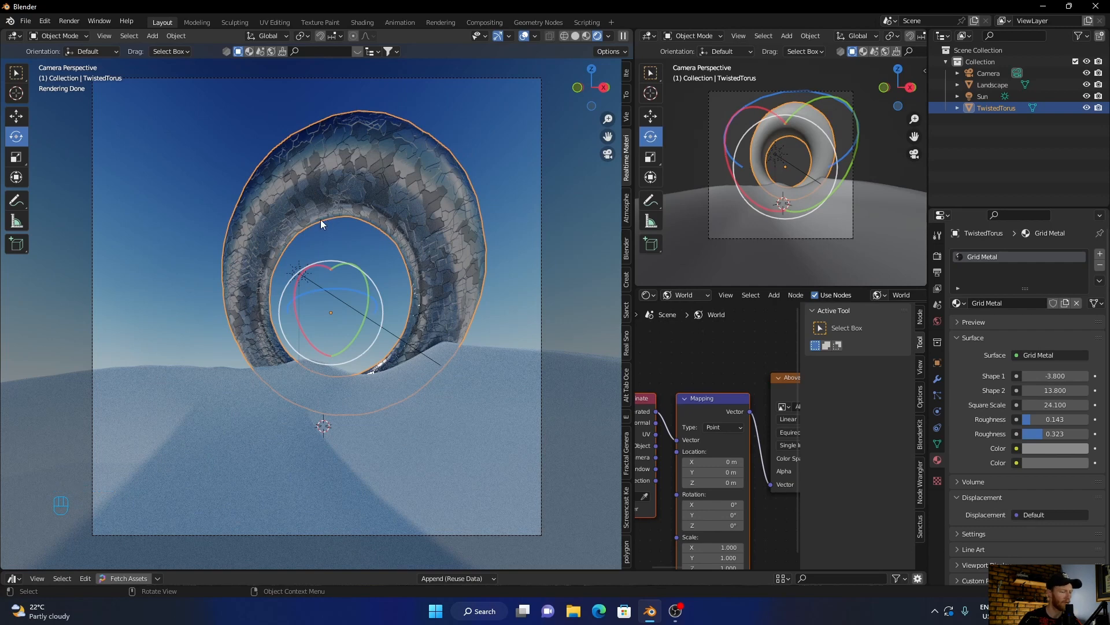
{"action": "key", "text": "s"}
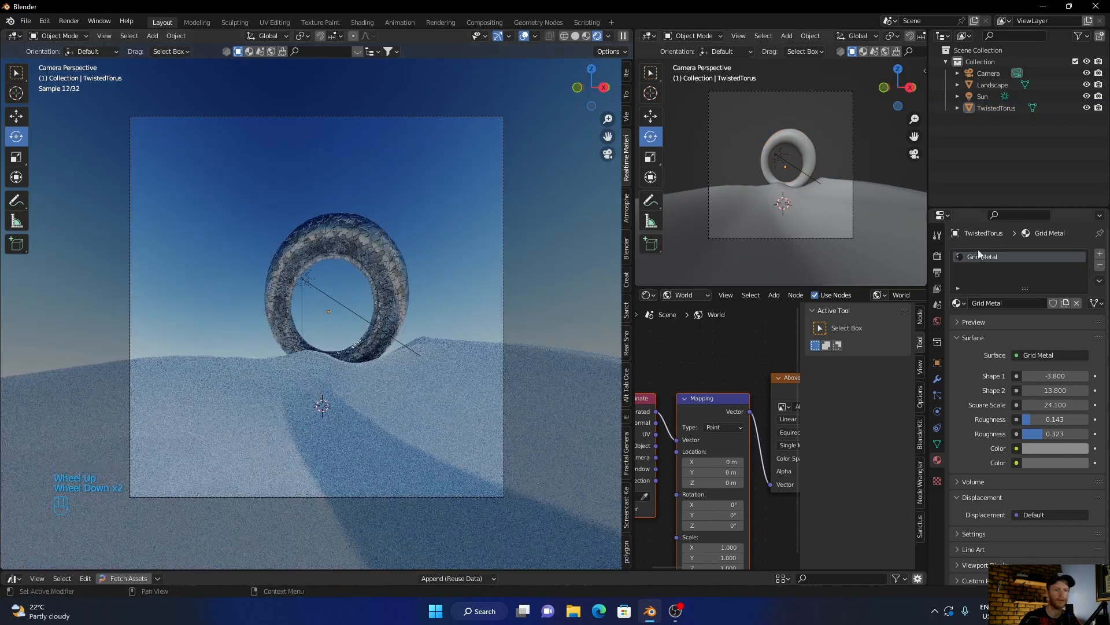
Select the Camera and give it a 20 mm lens with Shift X 0.03.
{"action": "left_click", "coordinate": [986, 73]}
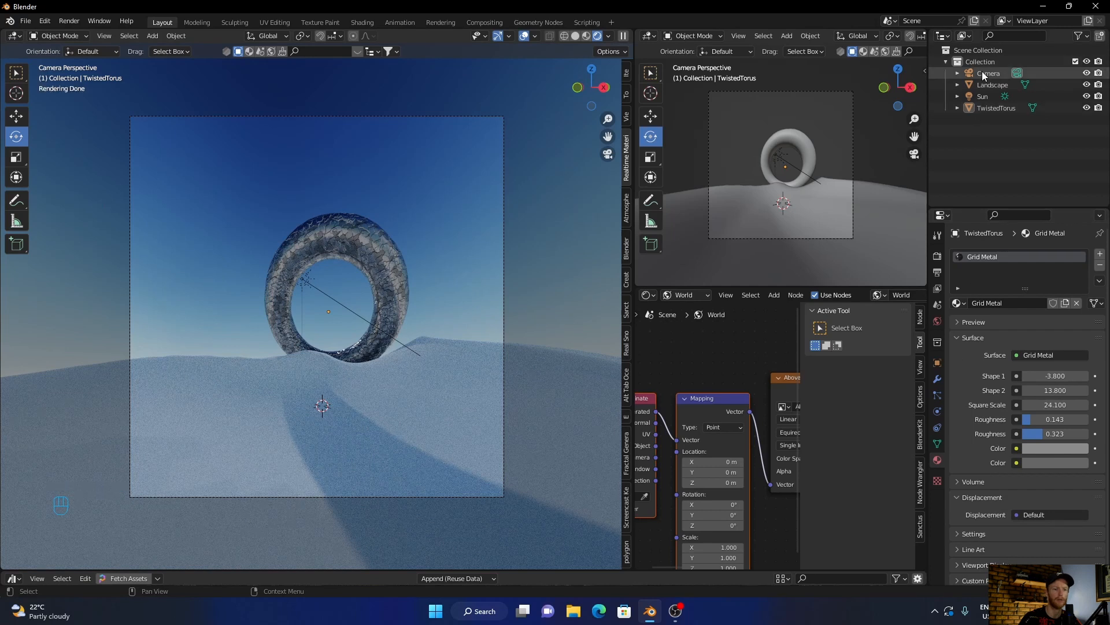
{"action": "left_click", "coordinate": [991, 73]}
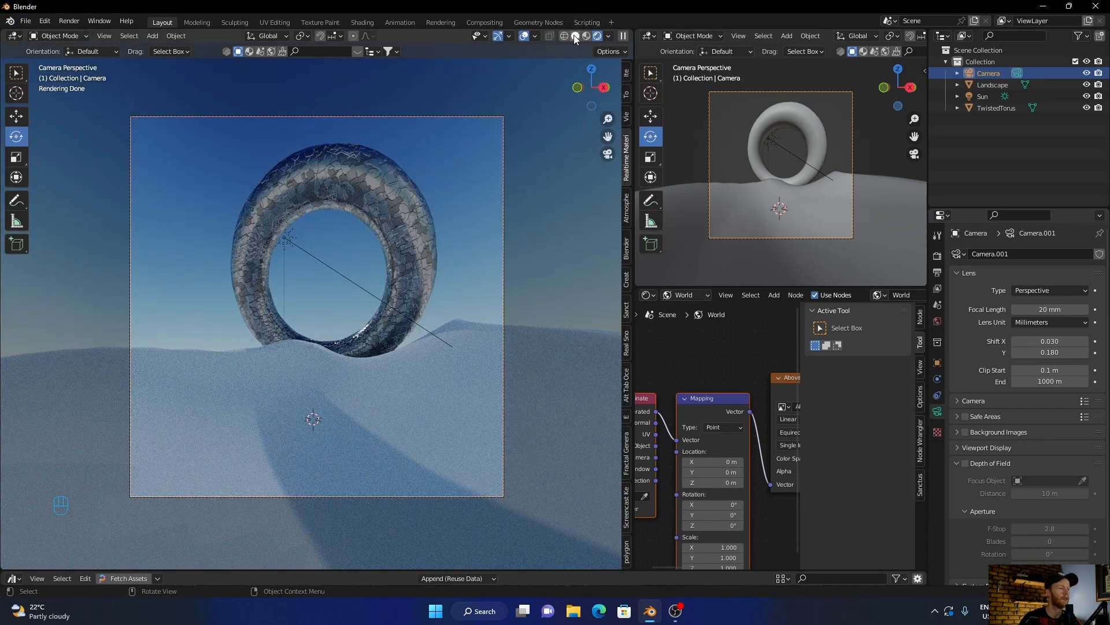
{"action": "left_click", "coordinate": [24, 20]}
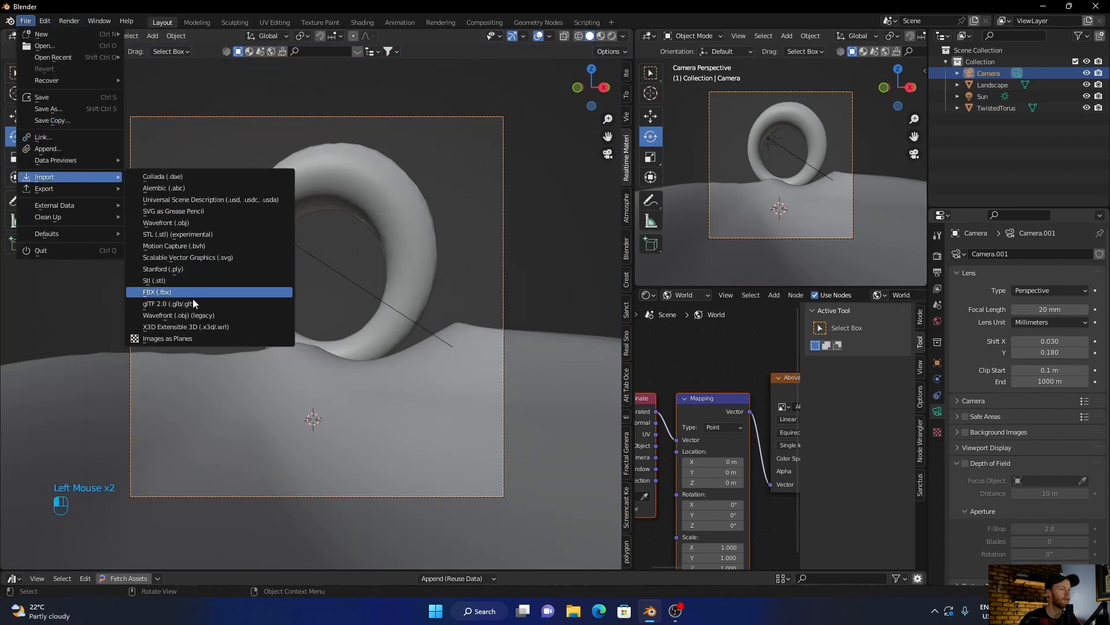
Import scene.gltf and place the scaled-down figure on the snow beneath the torus.
{"action": "left_click", "coordinate": [172, 303]}
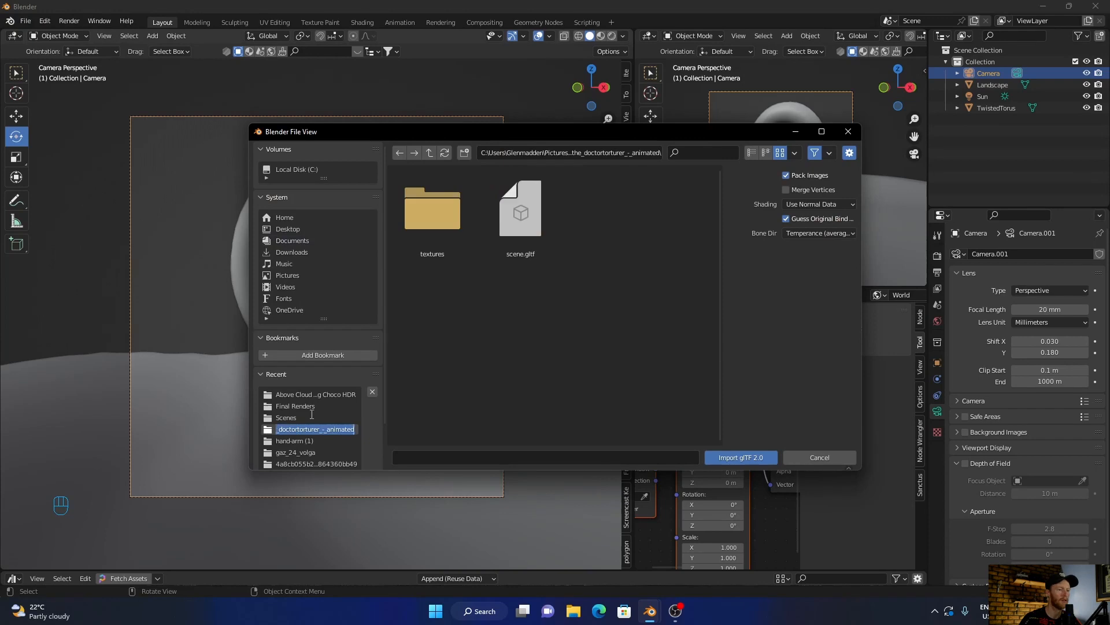
{"action": "left_click", "coordinate": [819, 457]}
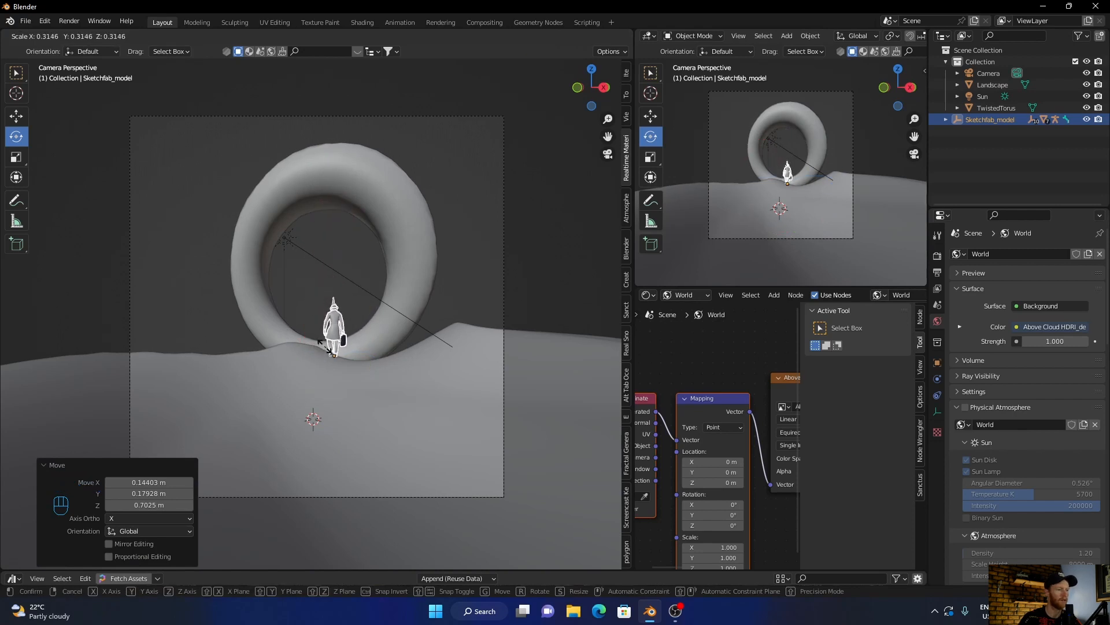
{"action": "left_click", "coordinate": [466, 327]}
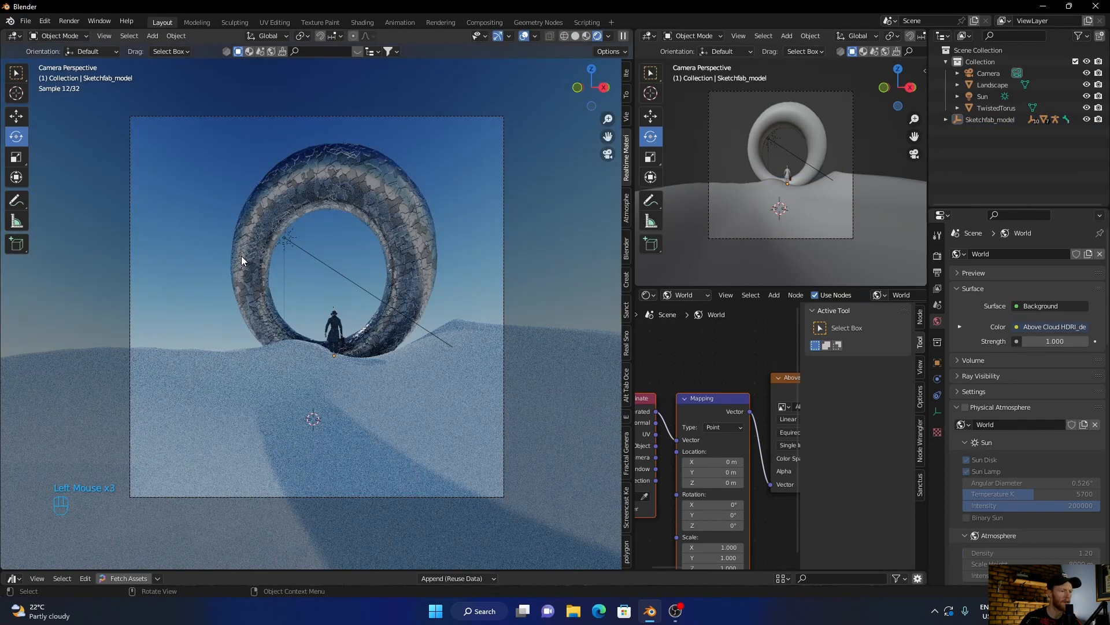
Select the camera and set its lens shift to X 0.060, Y 0.240 to reframe the ring.
{"action": "scroll", "scroll_direction": "up", "scroll_amount": 3}
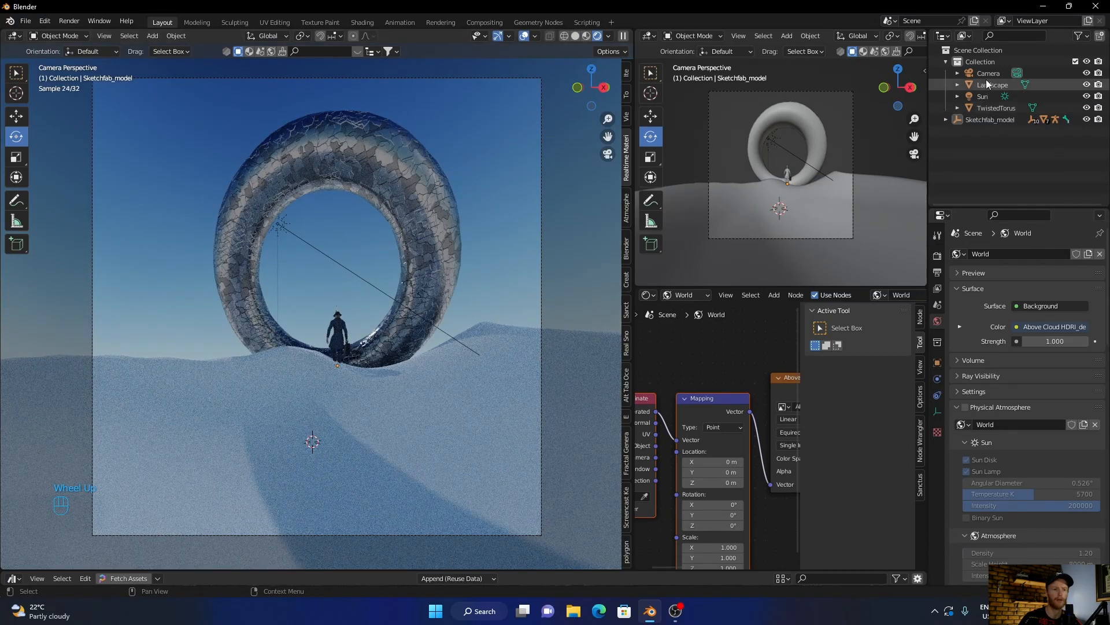
{"action": "left_click", "coordinate": [989, 73]}
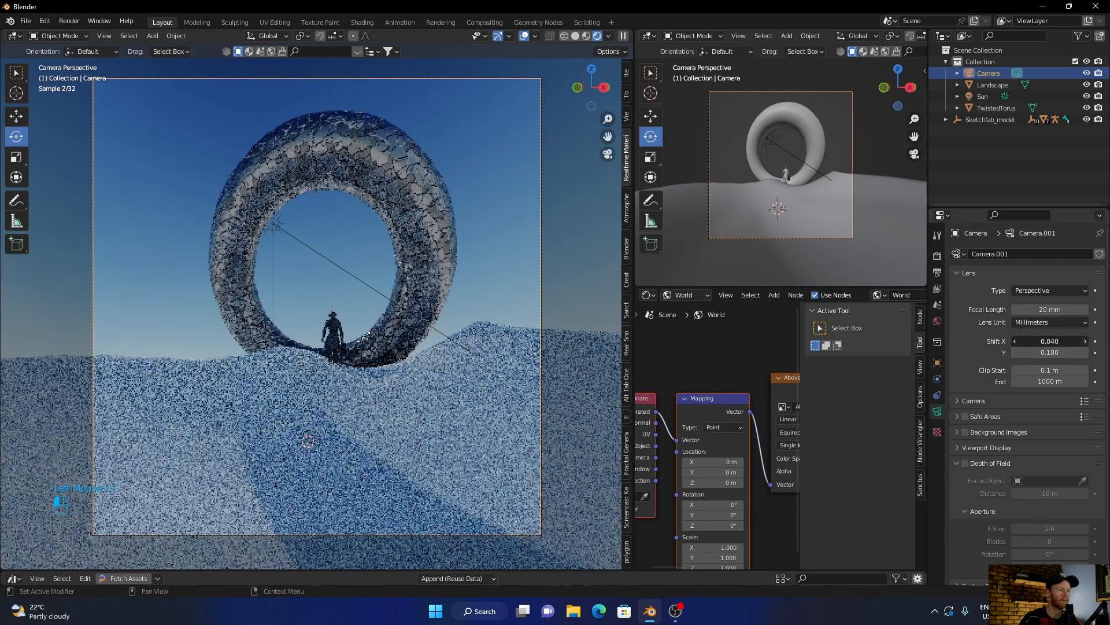
{"action": "left_click_drag", "start_coordinate": [1048, 340], "coordinate": [1069, 340]}
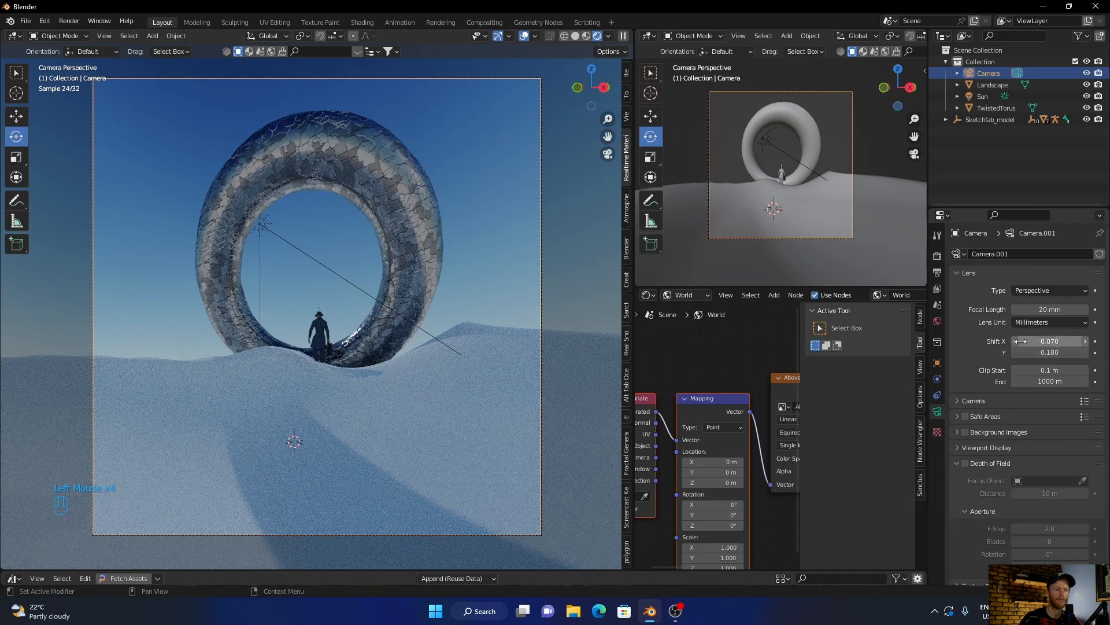
{"action": "left_click_drag", "start_coordinate": [1051, 340], "coordinate": [1034, 340]}
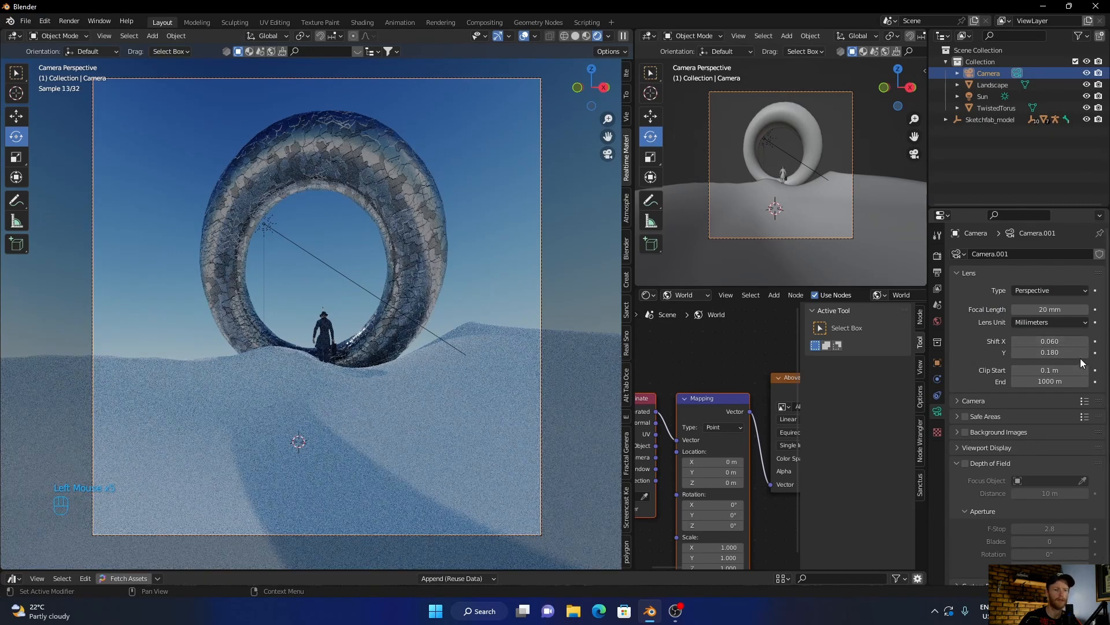
{"action": "left_click_drag", "start_coordinate": [1048, 352], "coordinate": [1077, 351]}
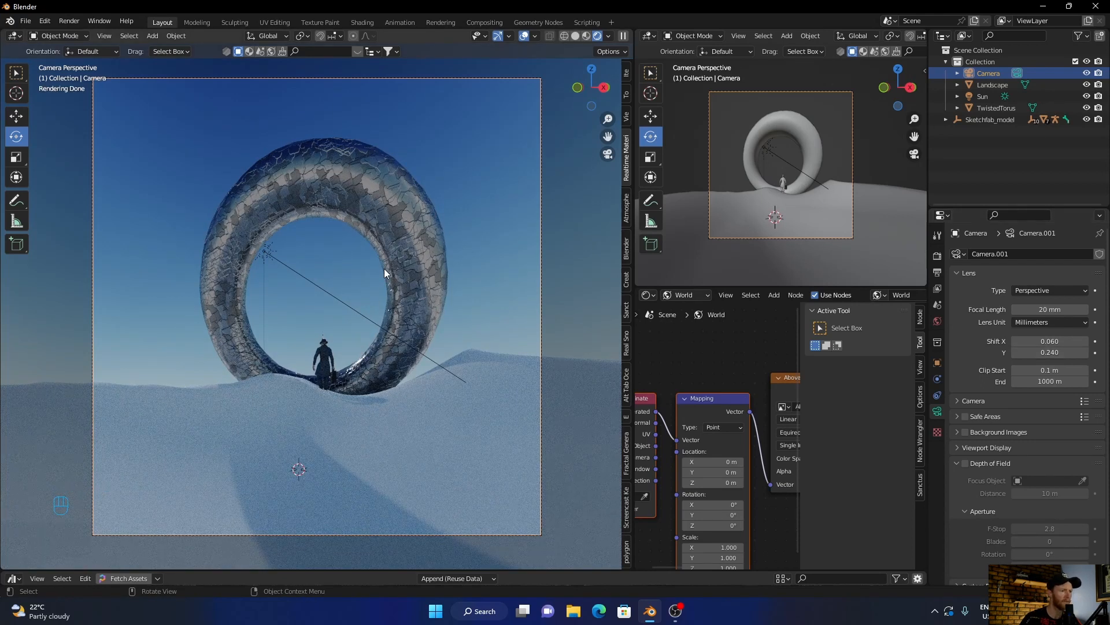
{"action": "mouse_move", "coordinate": [501, 278]}
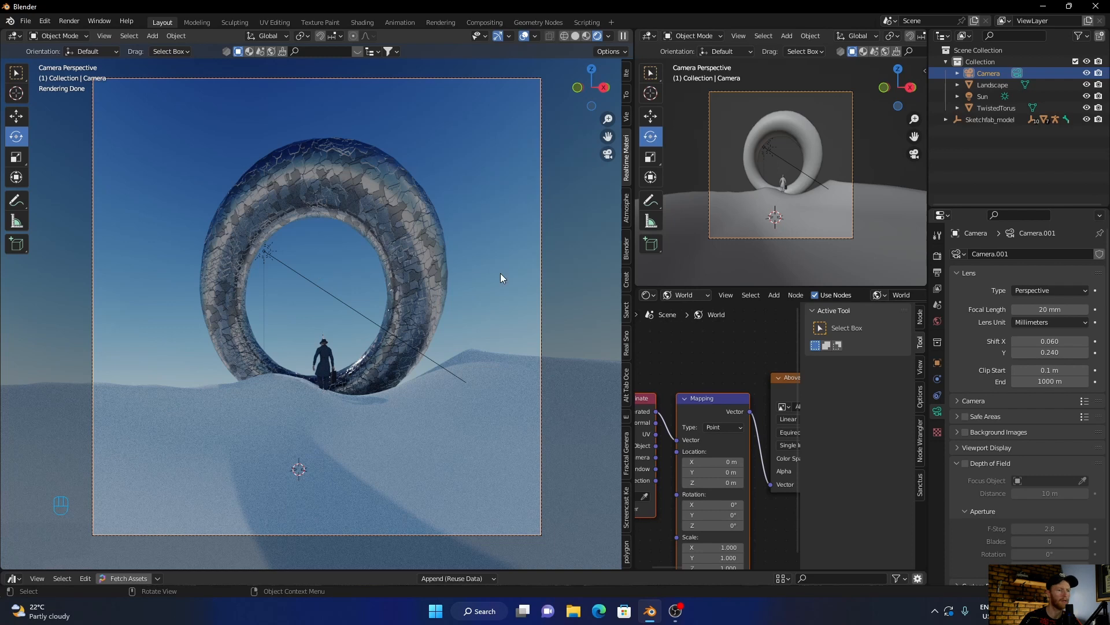
Return the viewport to Solid shading and deselect the camera.
{"action": "left_click", "coordinate": [327, 397]}
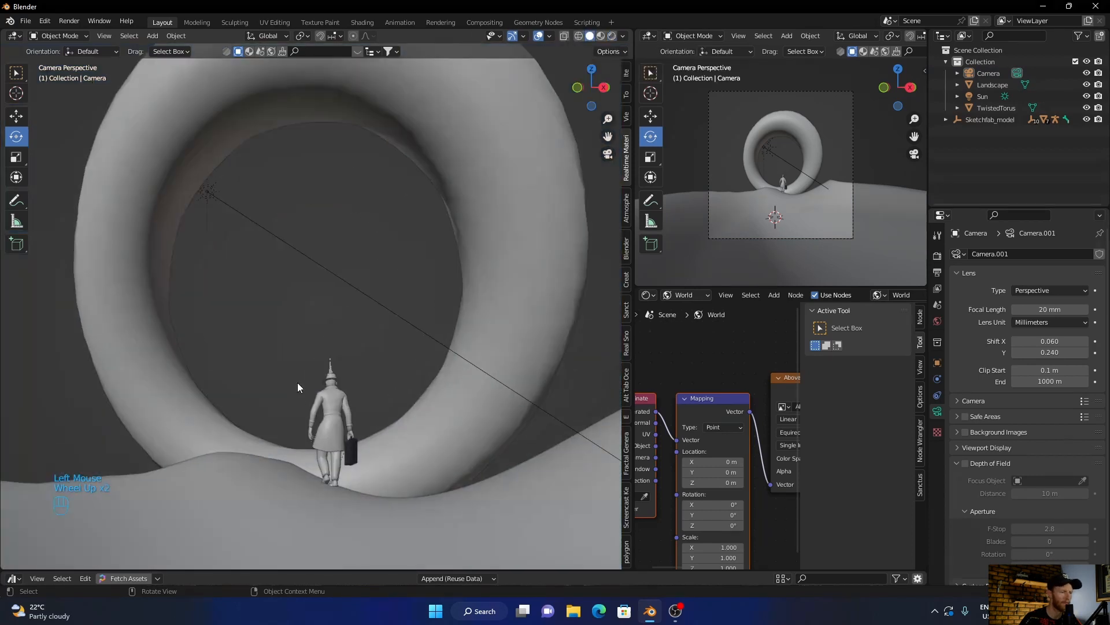
{"action": "scroll", "scroll_direction": "down", "scroll_amount": 3}
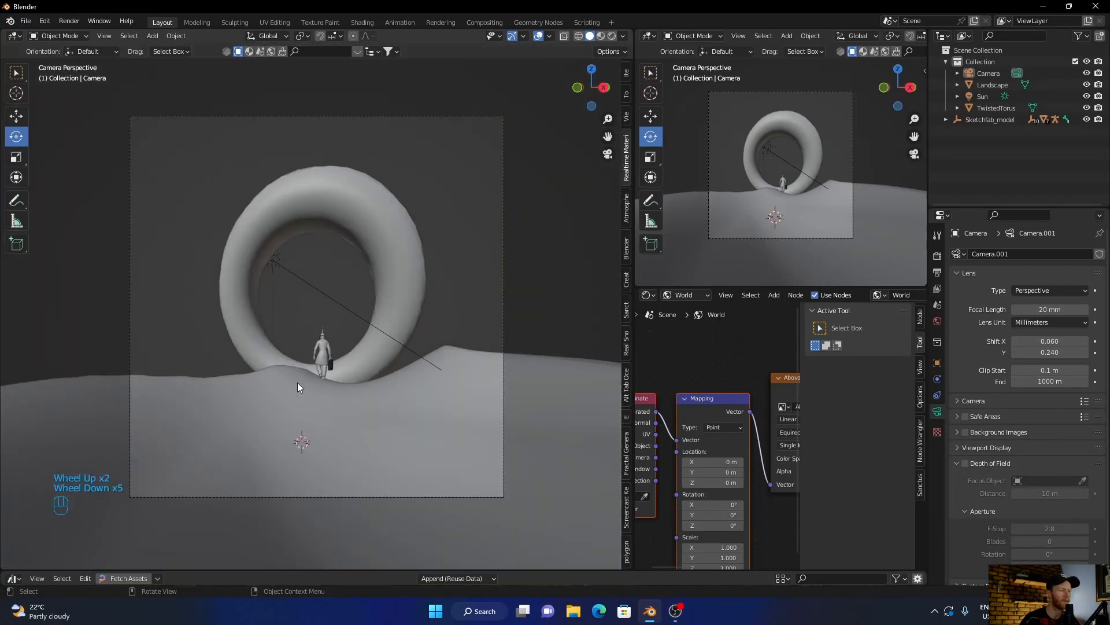
{"action": "left_click", "coordinate": [329, 364]}
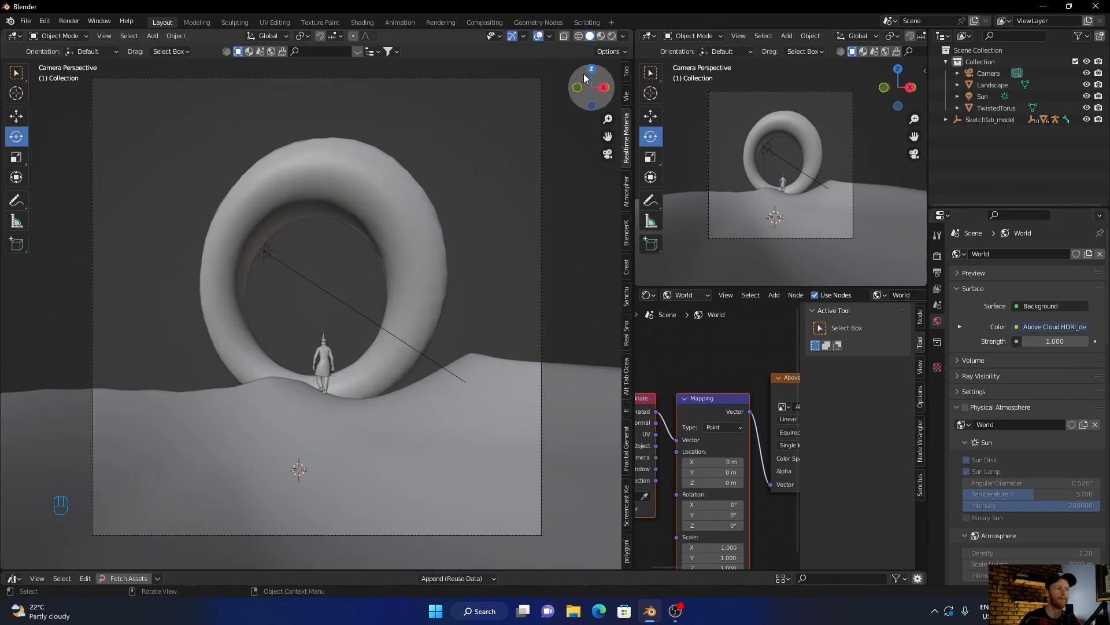
In rendered preview, try a light blue sun tint and set the Sun's strength to 5.000.
{"action": "left_click", "coordinate": [598, 36]}
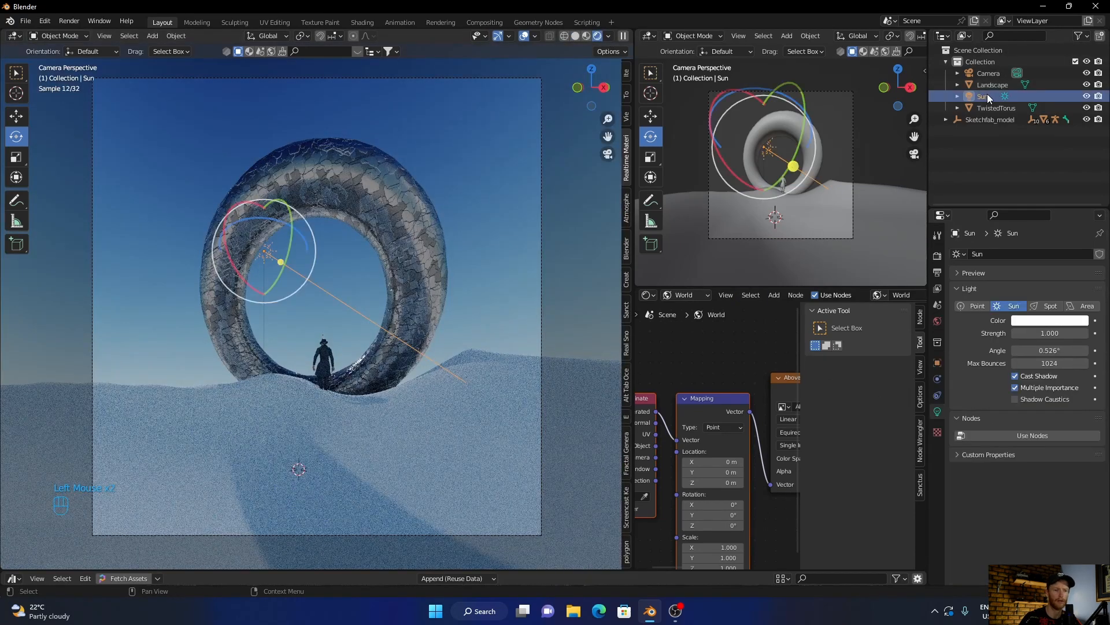
{"action": "left_click", "coordinate": [1049, 320]}
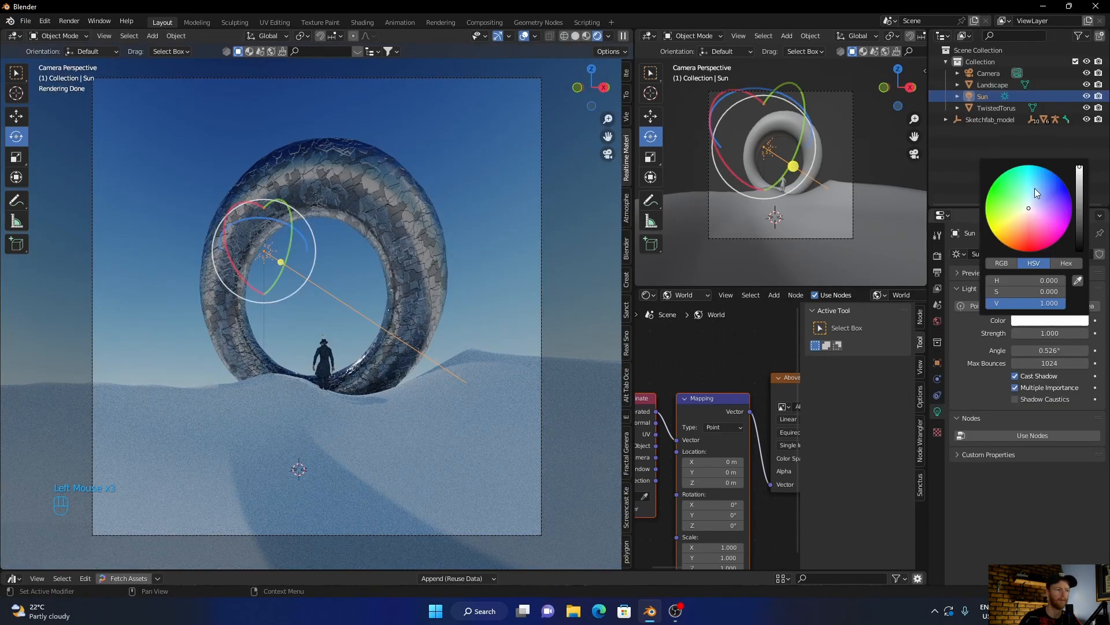
{"action": "left_click", "coordinate": [1034, 188]}
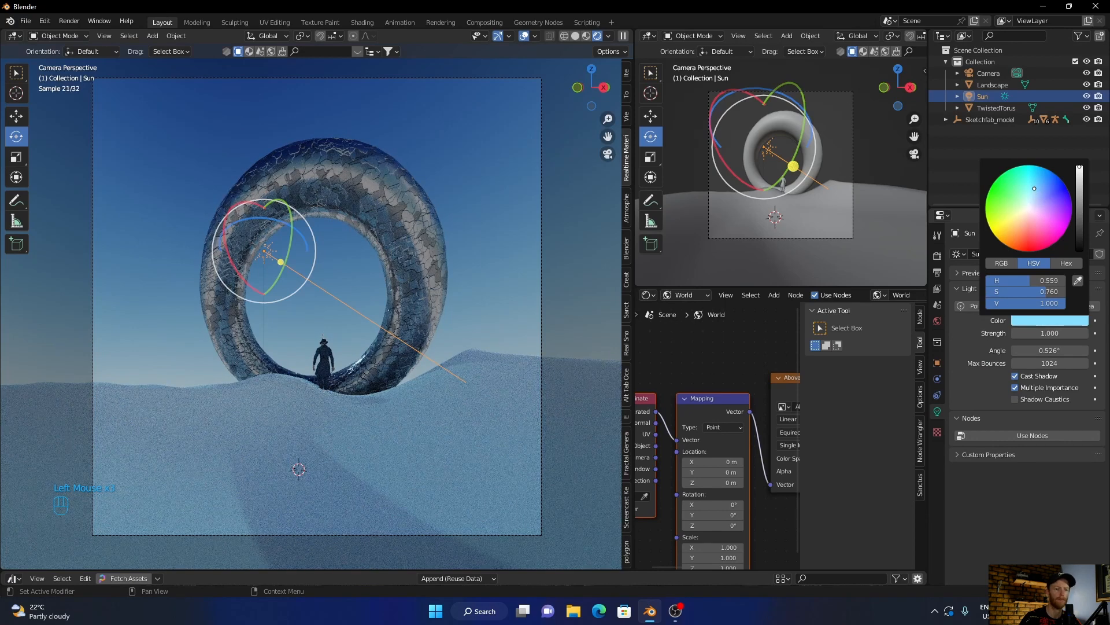
{"action": "left_click", "coordinate": [1050, 333]}
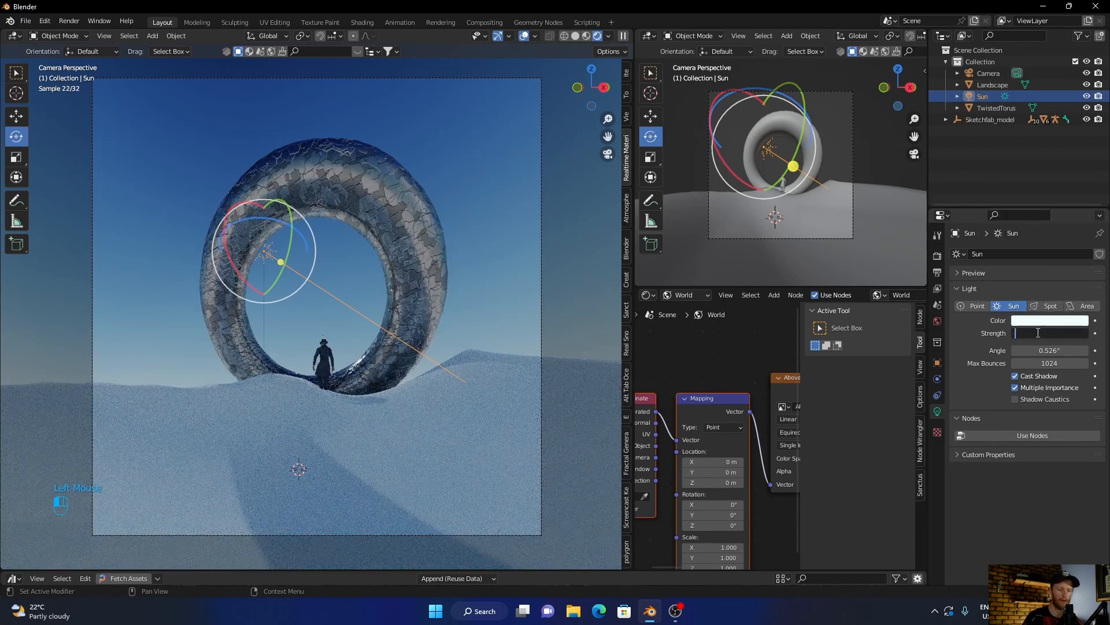
{"action": "type", "text": "5.000"}
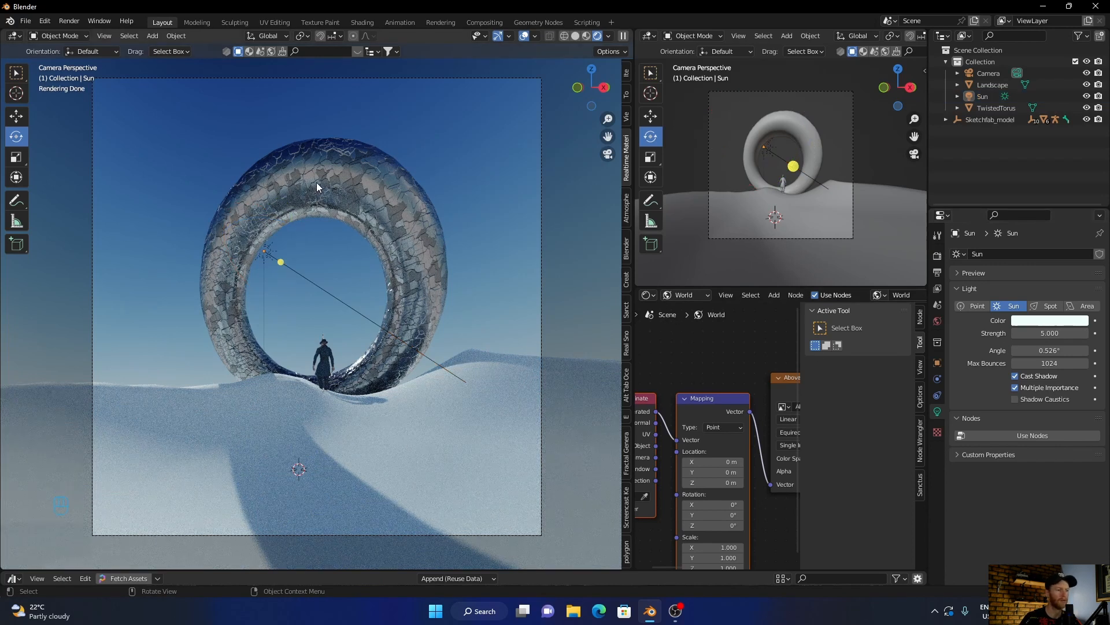
{"action": "mouse_move", "coordinate": [413, 189]}
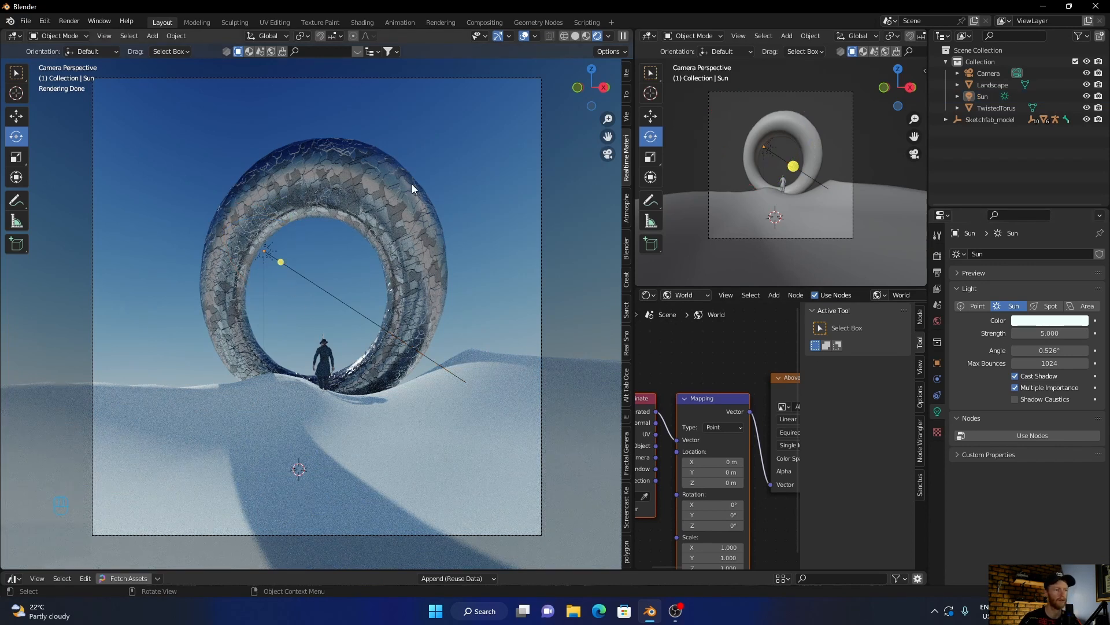
{"action": "mouse_move", "coordinate": [318, 176]}
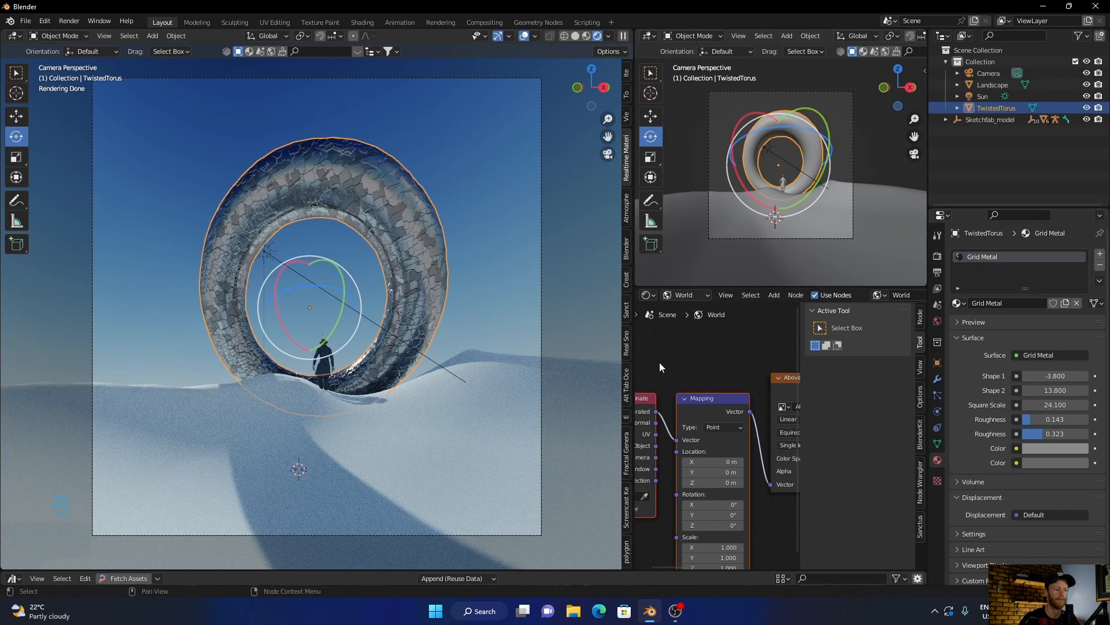
Swap the torus's Grid Metal group for a Principled BSDF with Metallic 0.909 and Roughness 0.018.
{"action": "left_click", "coordinate": [686, 295]}
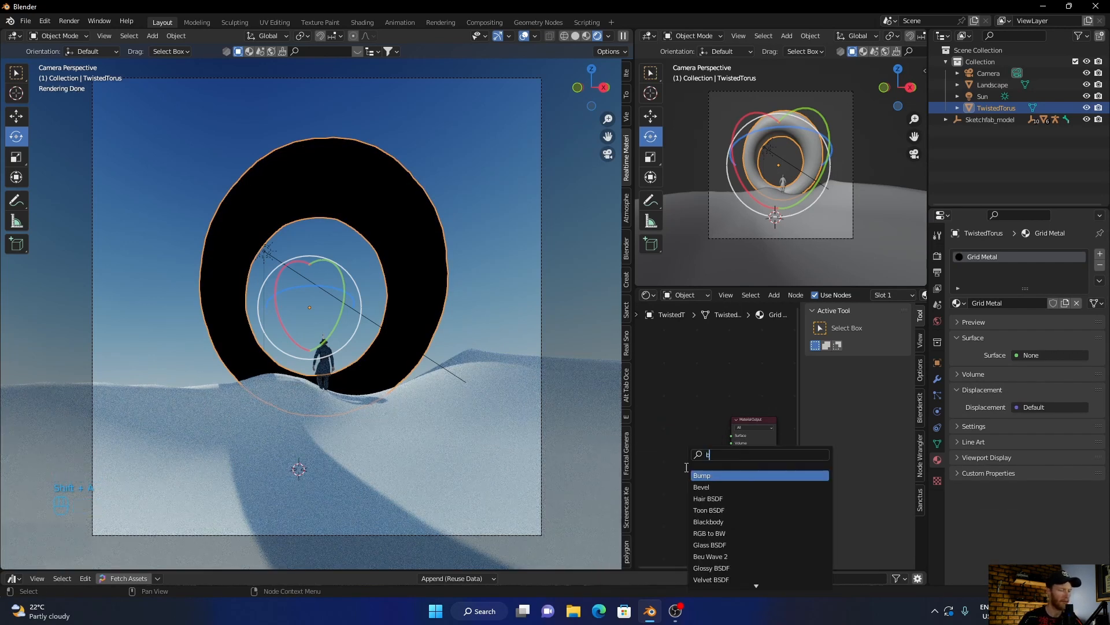
{"action": "type", "text": "bsd"}
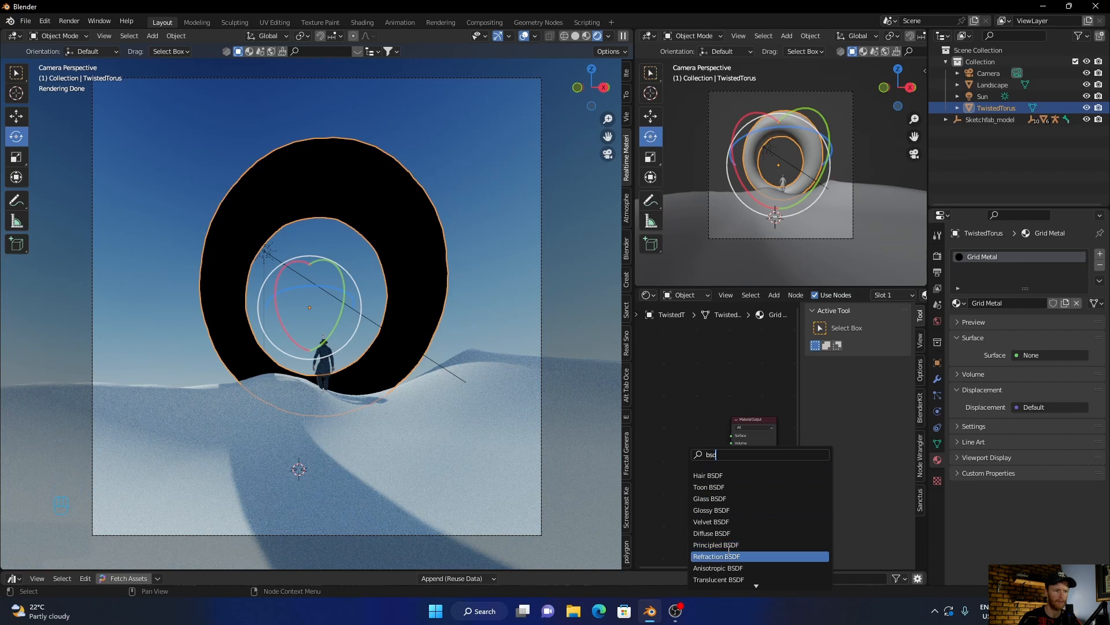
{"action": "left_click", "coordinate": [716, 545]}
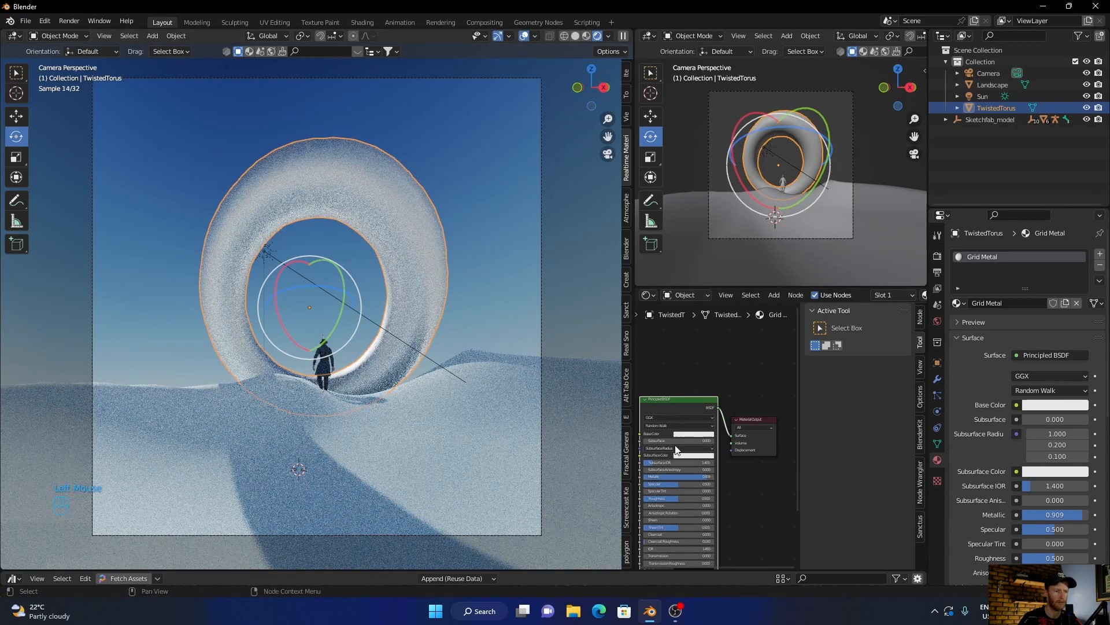
{"action": "left_click", "coordinate": [694, 434]}
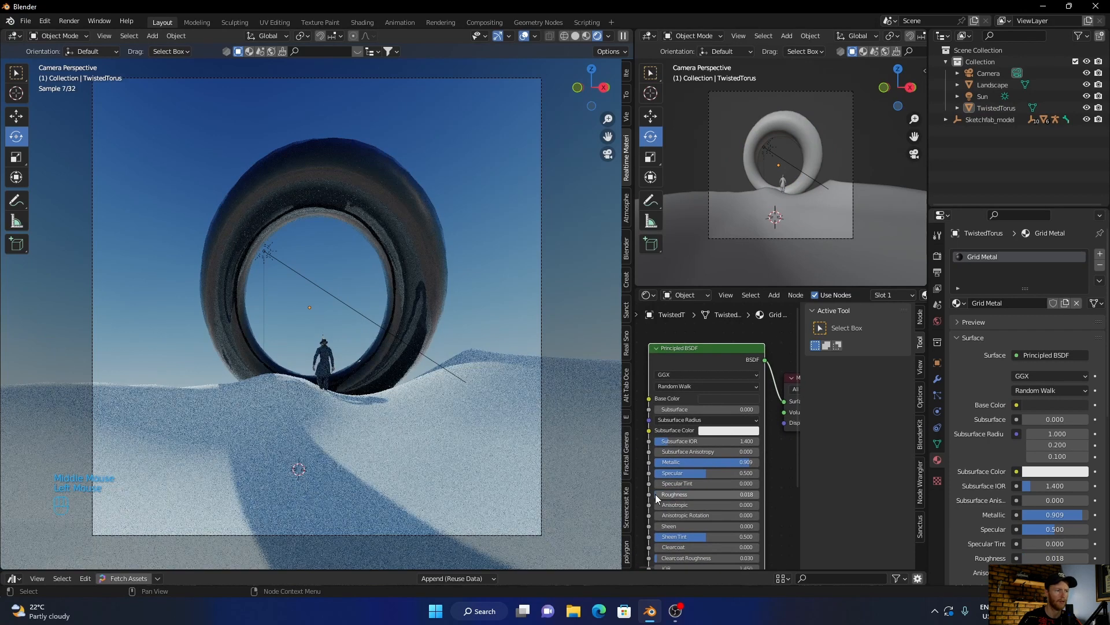
{"action": "scroll", "scroll_direction": "down", "scroll_amount": 3}
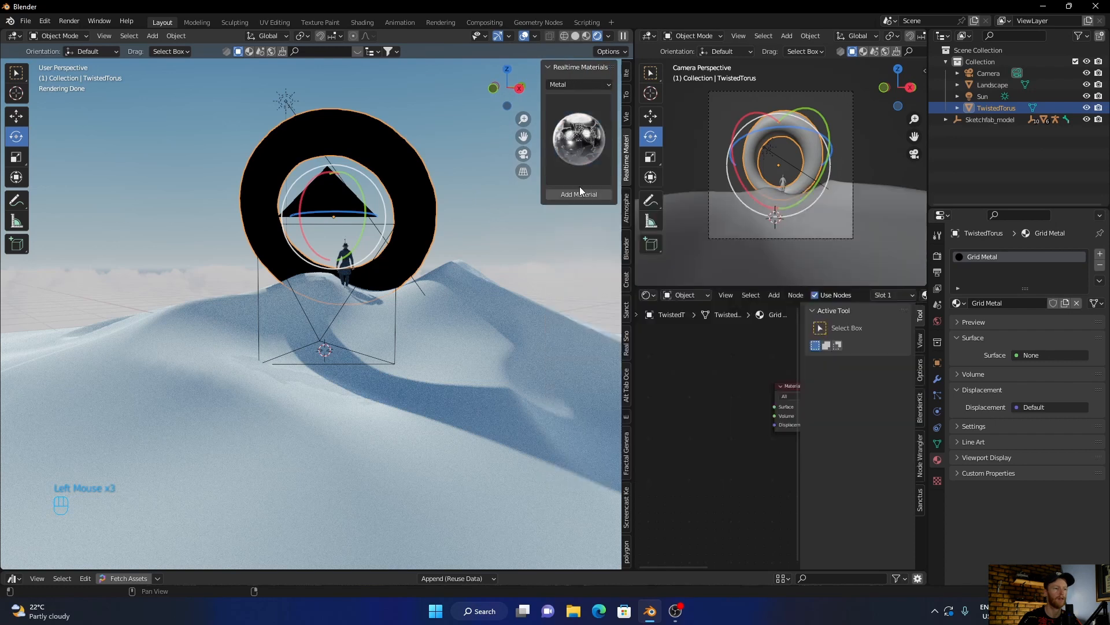
Add the realtime library's Metal material, giving the torus a fresh Grid Metal.001.
{"action": "left_click", "coordinate": [578, 193]}
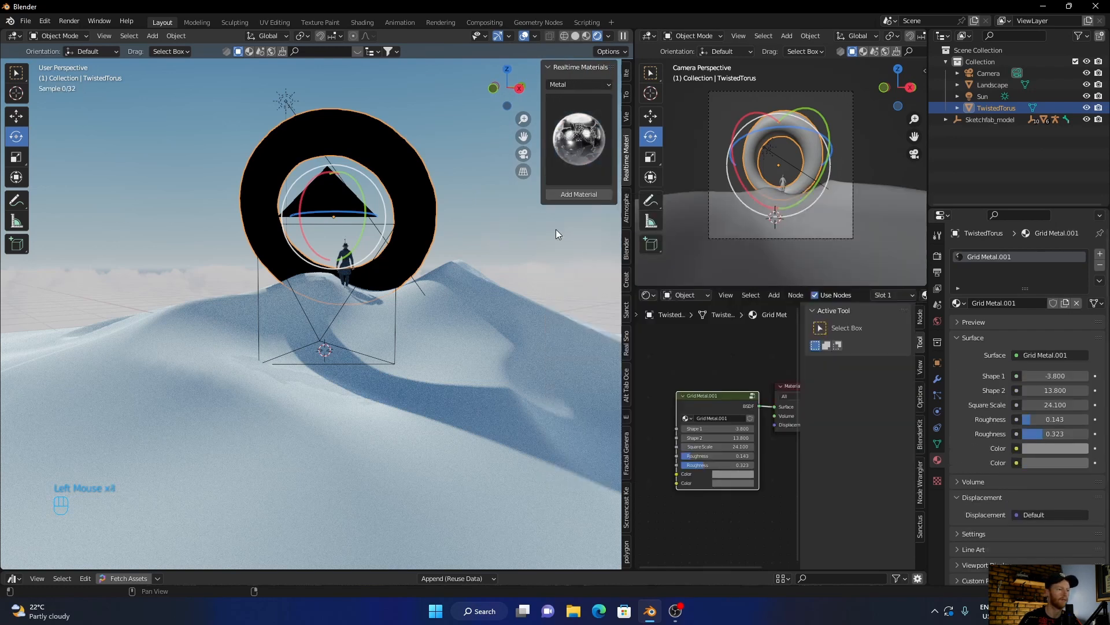